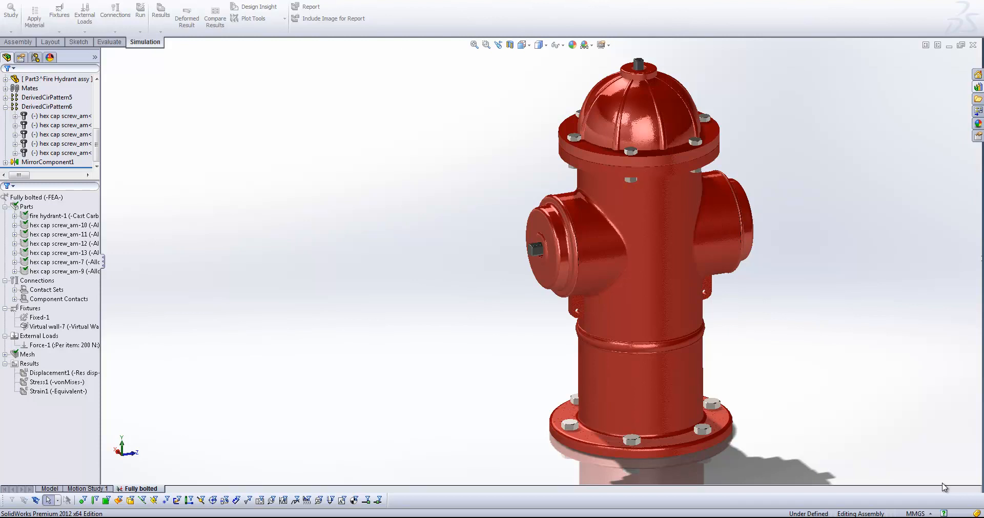
{"action": "mouse_move", "coordinate": [688, 436]}
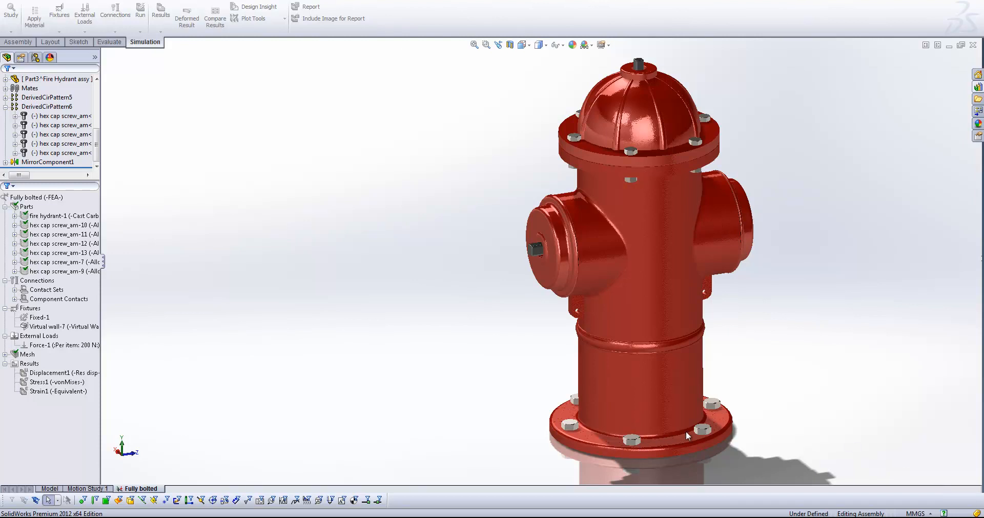
{"action": "mouse_move", "coordinate": [633, 448]}
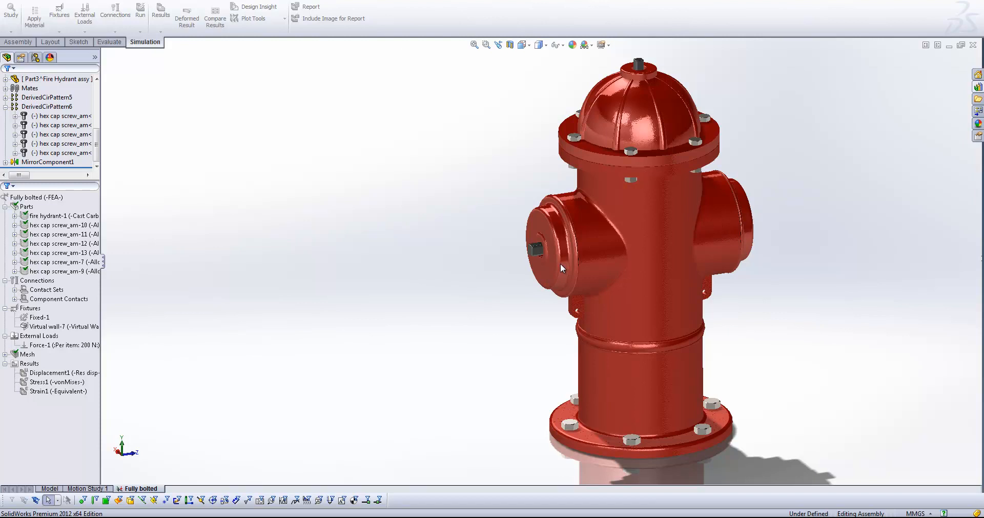
{"action": "mouse_move", "coordinate": [542, 262]}
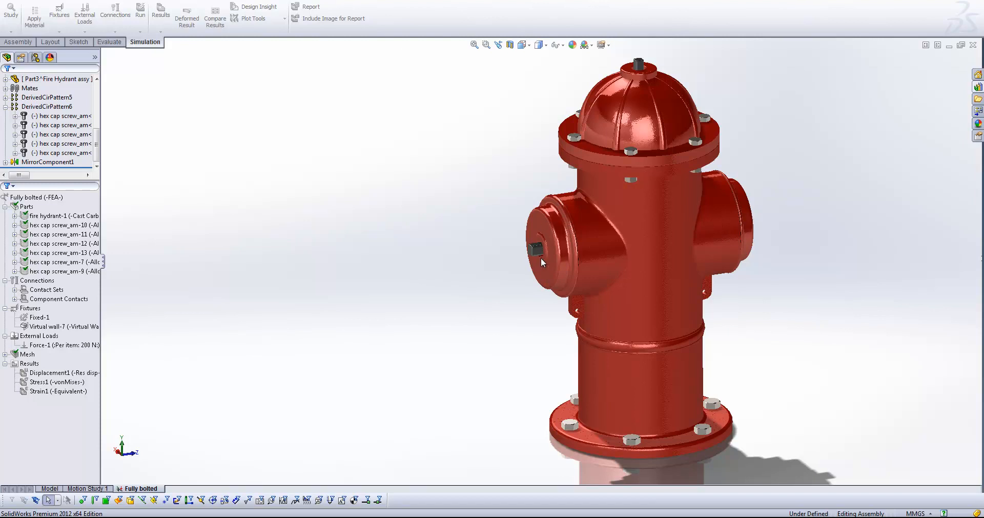
{"action": "mouse_move", "coordinate": [553, 238]}
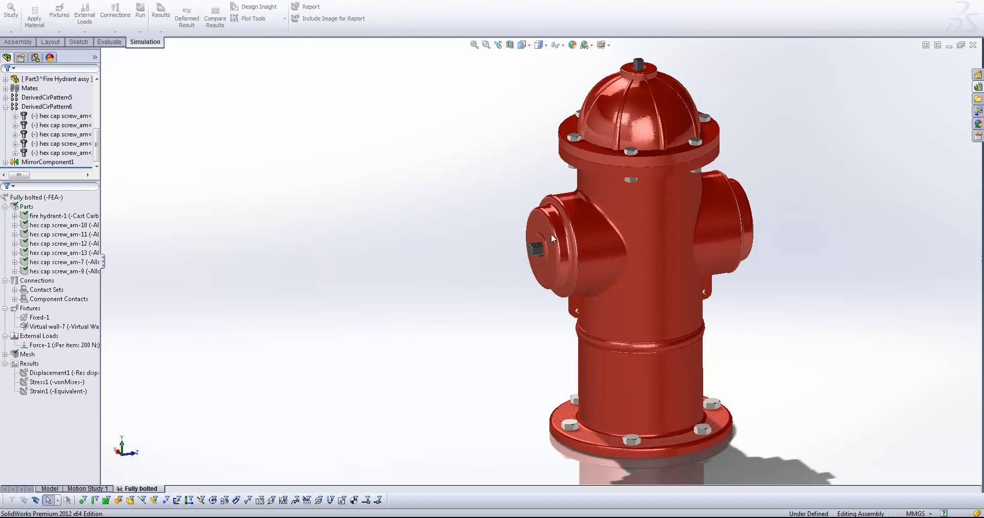
{"action": "mouse_move", "coordinate": [553, 246]}
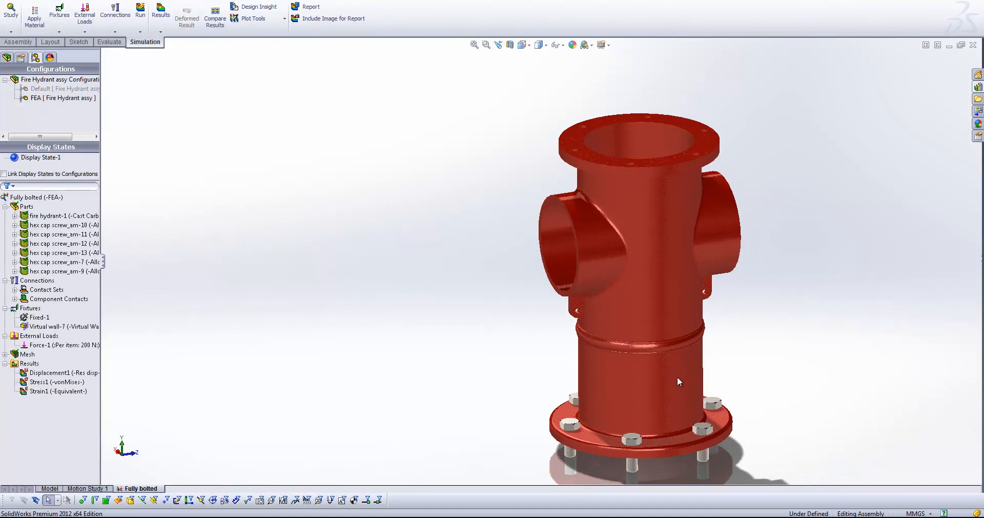
{"action": "mouse_move", "coordinate": [766, 384]}
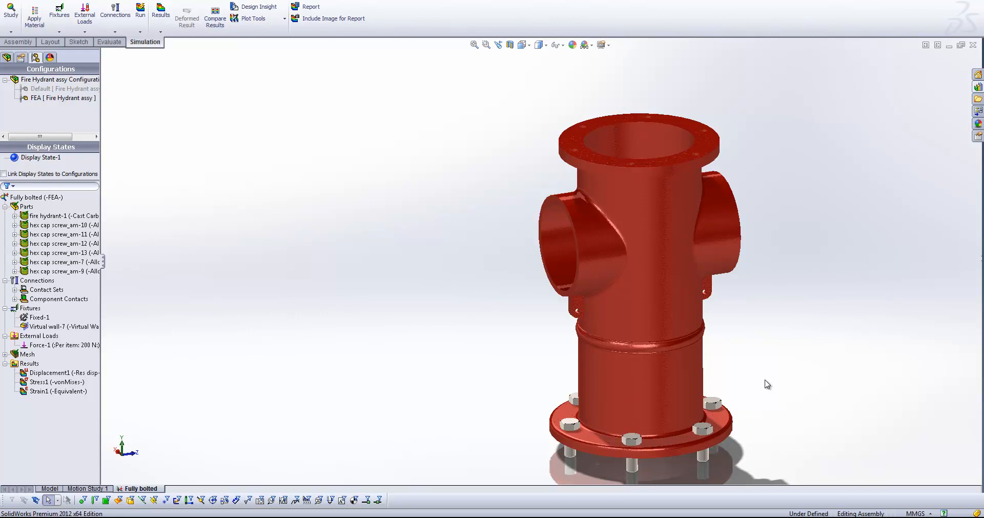
{"action": "mouse_move", "coordinate": [446, 378]}
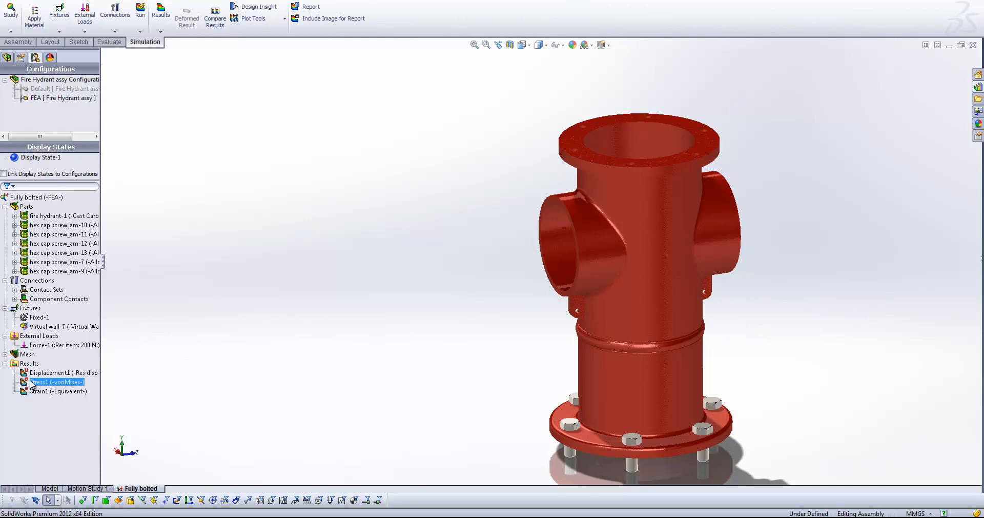
- Review the Stress1 von Mises result and the 200 N force on the side outlet
{"action": "left_click", "coordinate": [12, 289]}
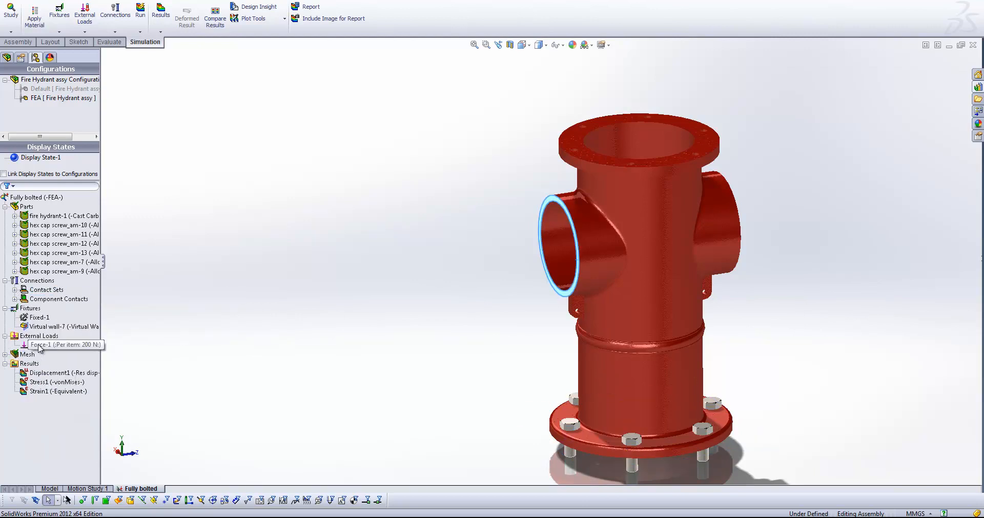
{"action": "mouse_move", "coordinate": [65, 350]}
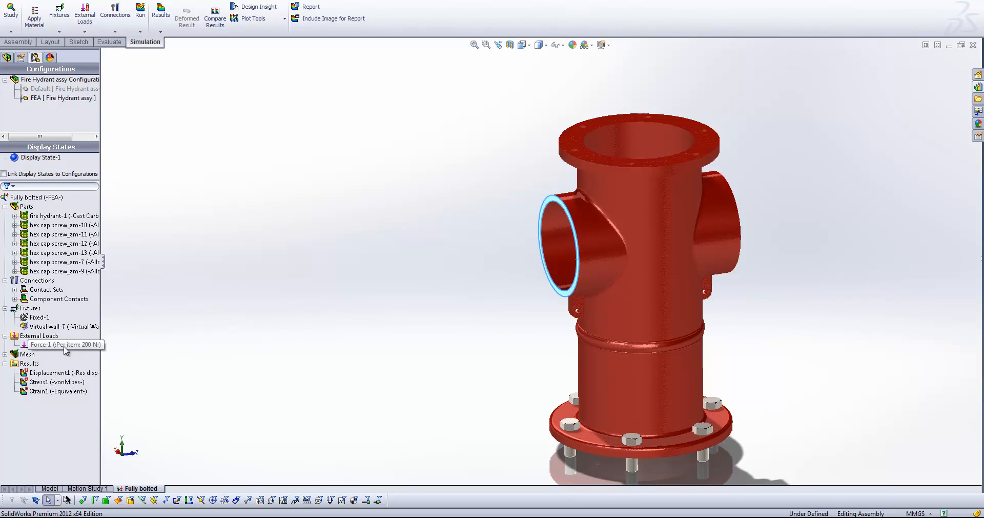
{"action": "left_click", "coordinate": [62, 345]}
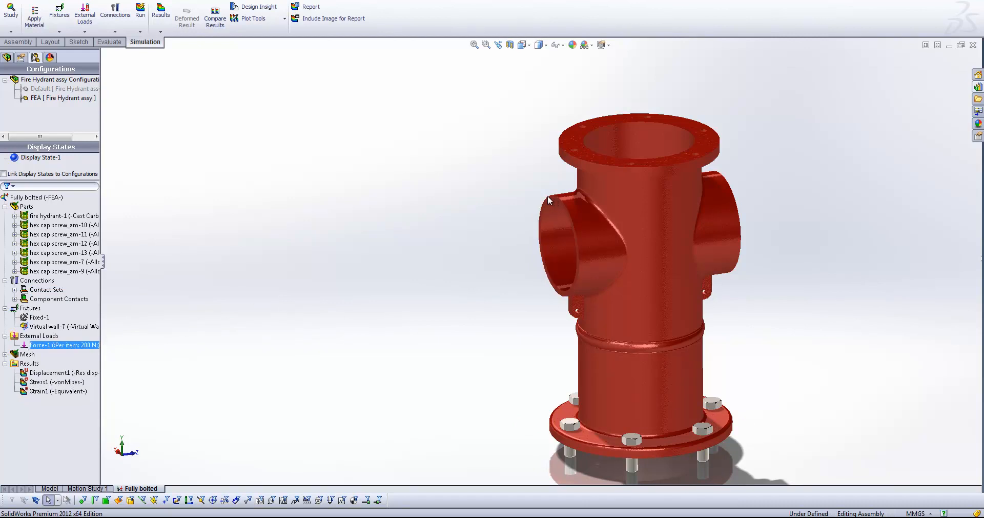
{"action": "mouse_move", "coordinate": [6, 405]}
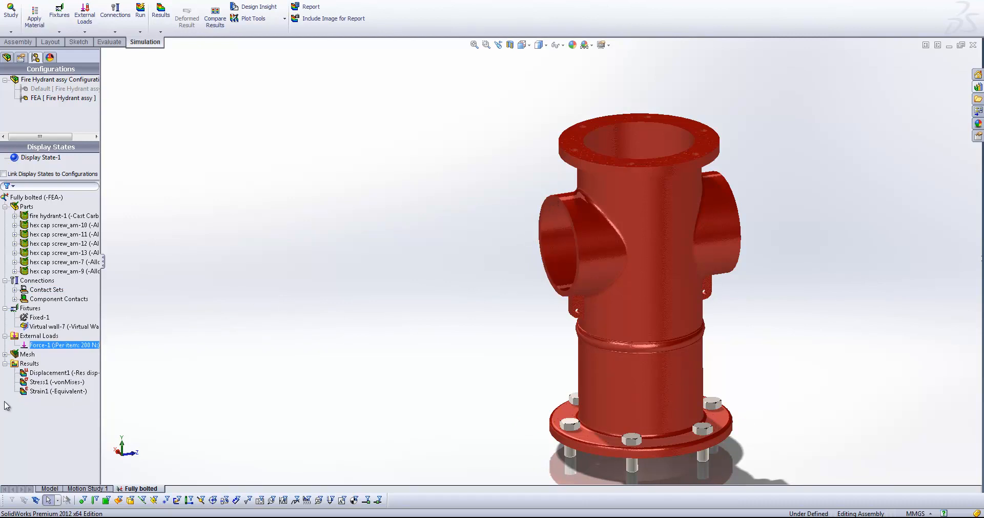
- Isolate the hydrant body, hiding the bolts, and redisplay the Stress1 von Mises plot
{"action": "left_click", "coordinate": [56, 381]}
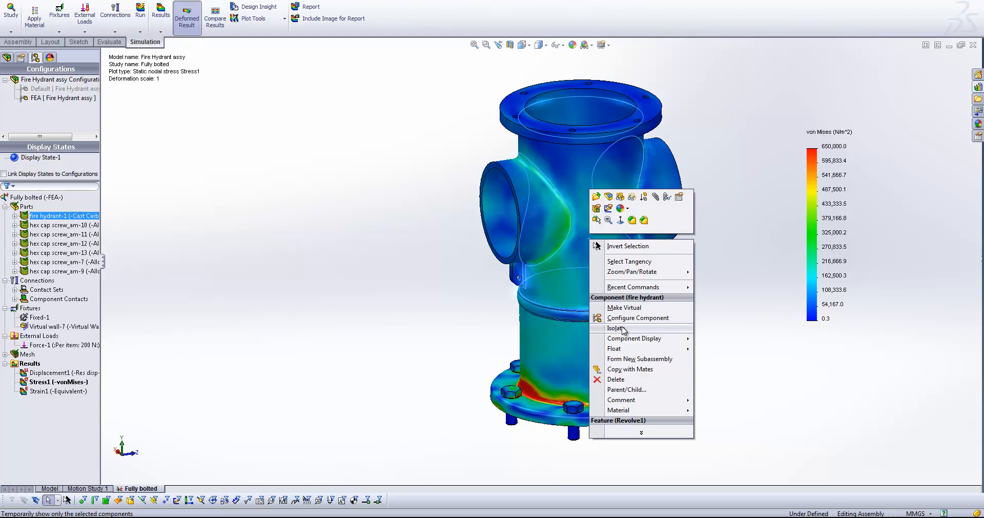
{"action": "left_click", "coordinate": [616, 328]}
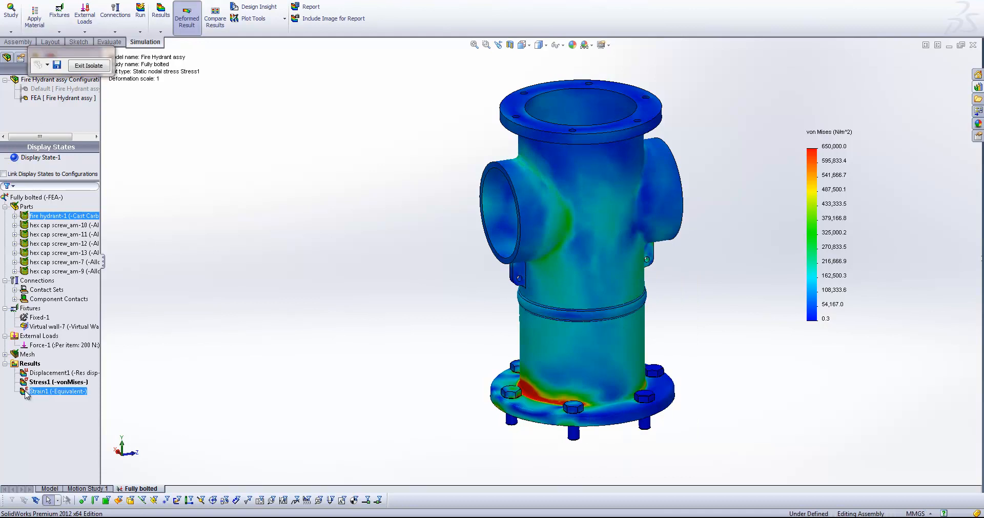
{"action": "double_click", "coordinate": [58, 381]}
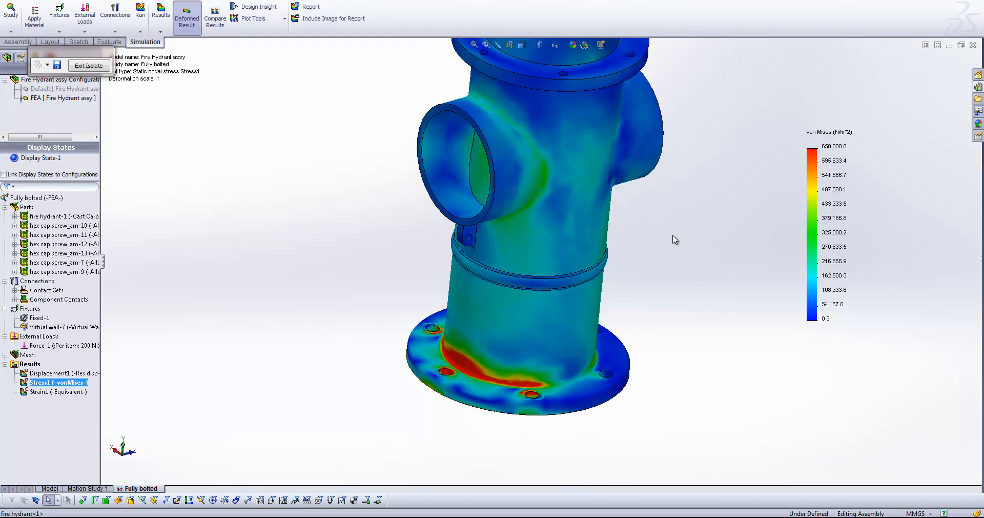
{"action": "mouse_move", "coordinate": [546, 386]}
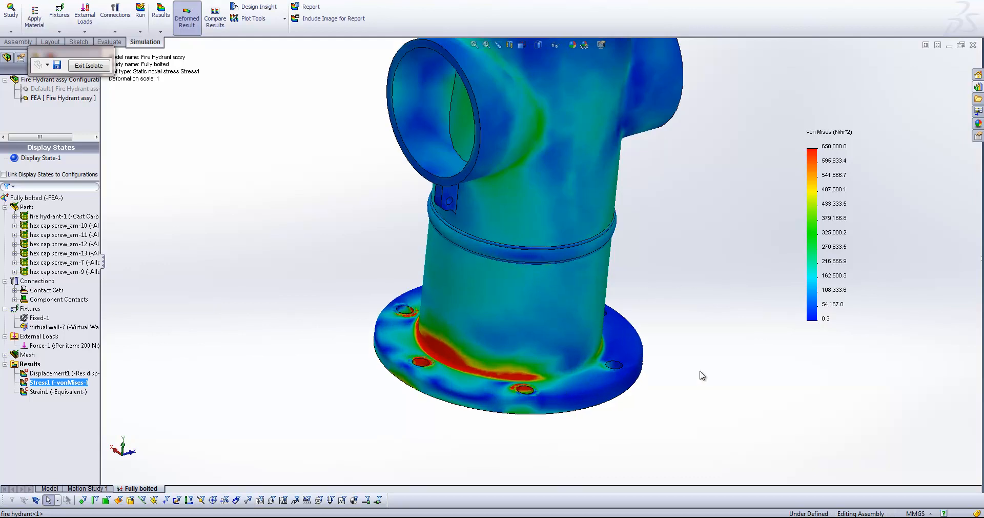
{"action": "mouse_move", "coordinate": [427, 366]}
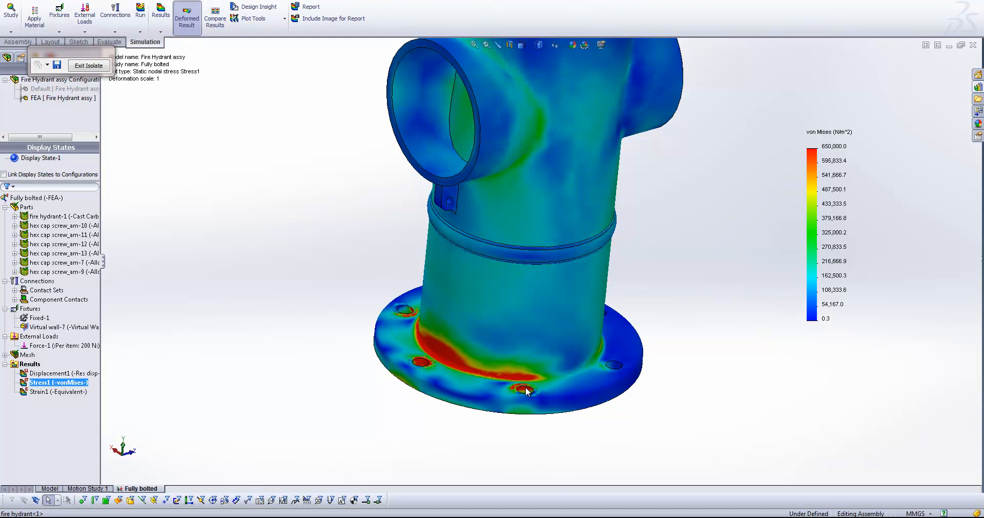
{"action": "mouse_move", "coordinate": [521, 410]}
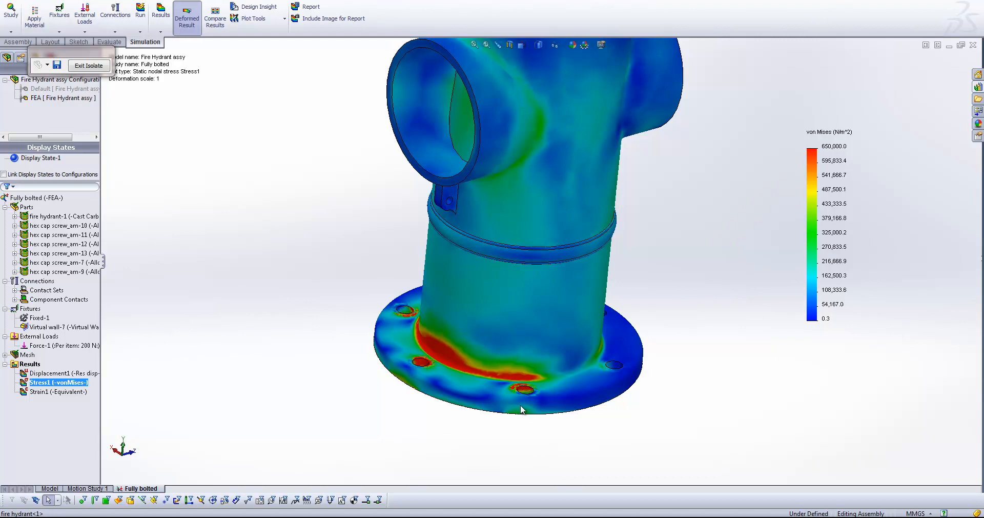
{"action": "mouse_move", "coordinate": [524, 378]}
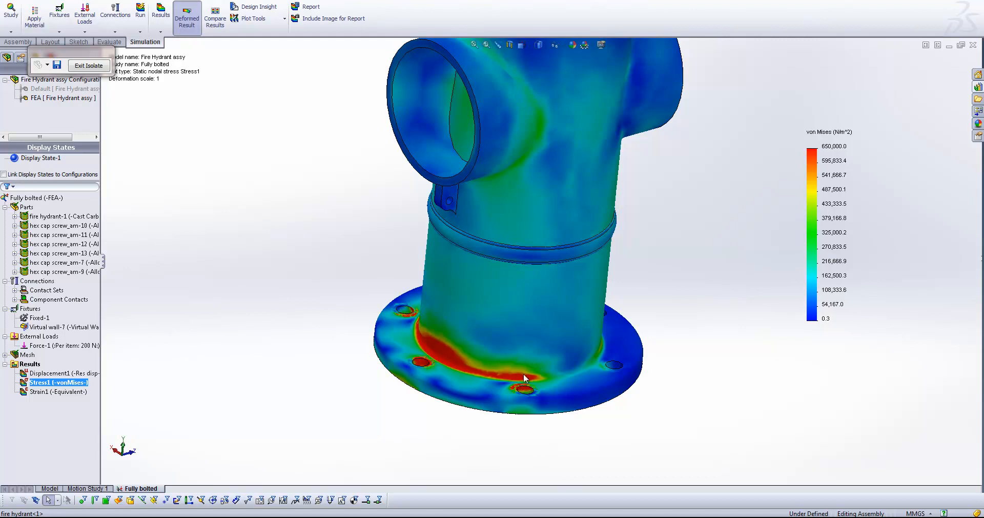
{"action": "mouse_move", "coordinate": [425, 347]}
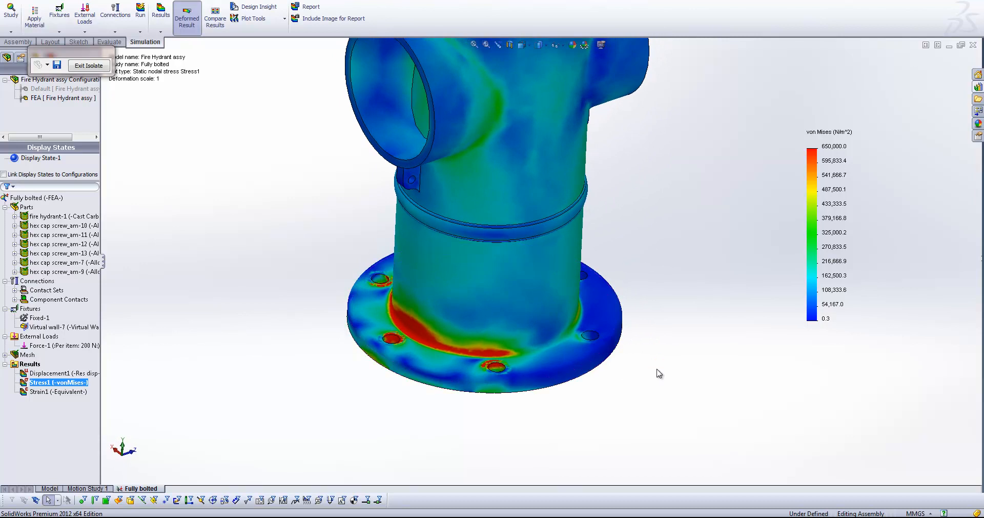
{"action": "mouse_move", "coordinate": [84, 79]}
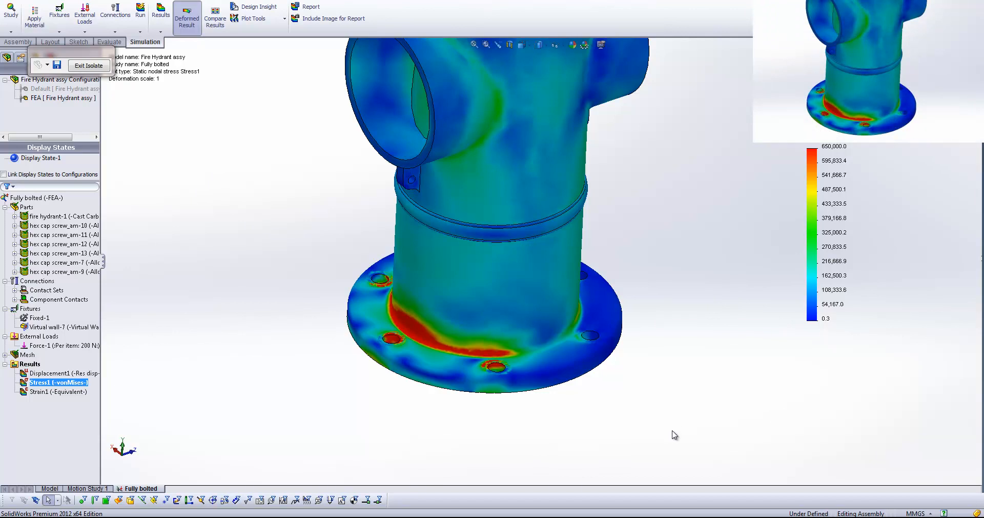
{"action": "mouse_move", "coordinate": [49, 498]}
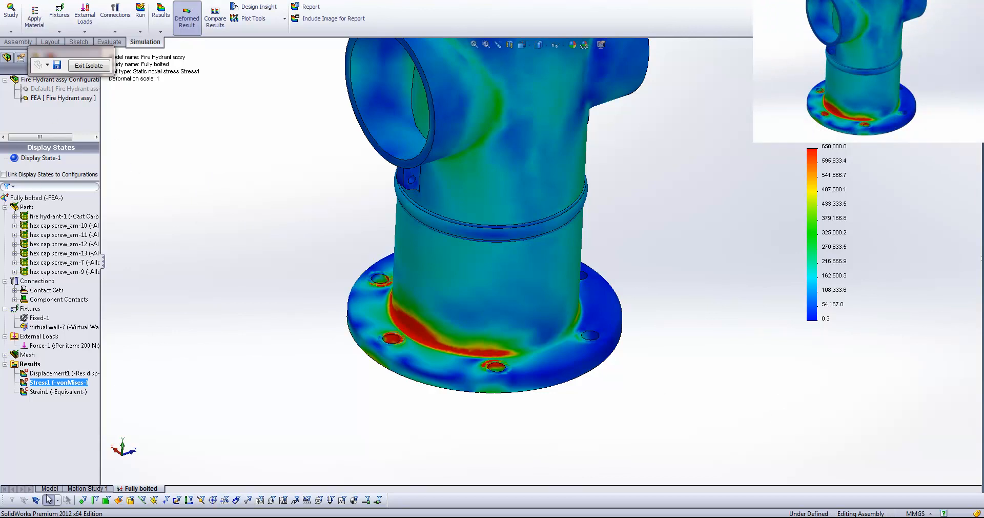
- Check the Fully bolted solver summary (168,571 nodes, 103,087 elements, 11:47 solve), then dismiss it
{"action": "left_click", "coordinate": [49, 488]}
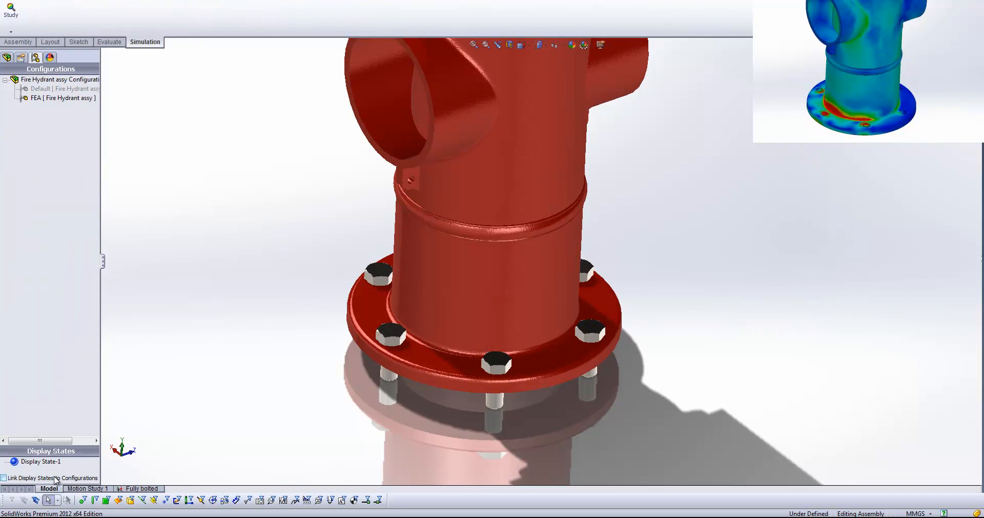
{"action": "left_click", "coordinate": [141, 488]}
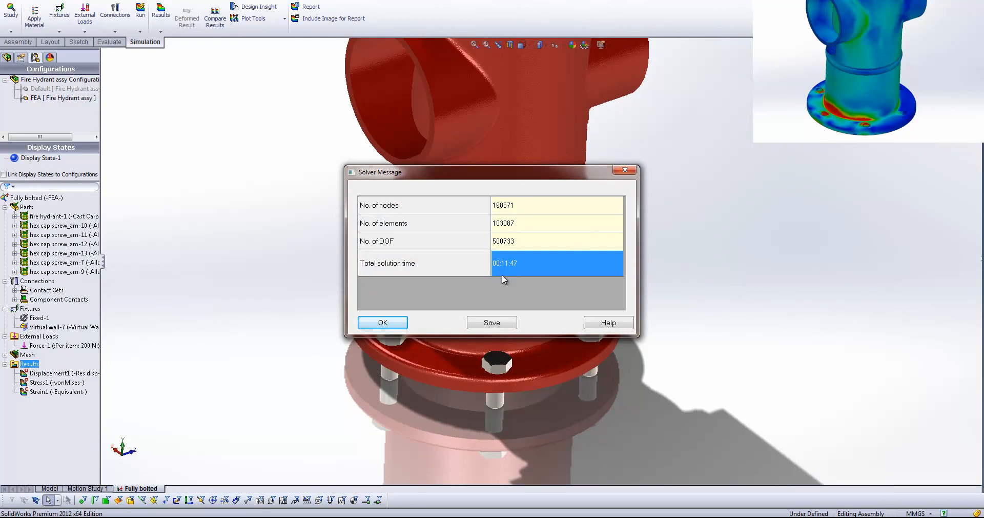
{"action": "mouse_move", "coordinate": [501, 277]}
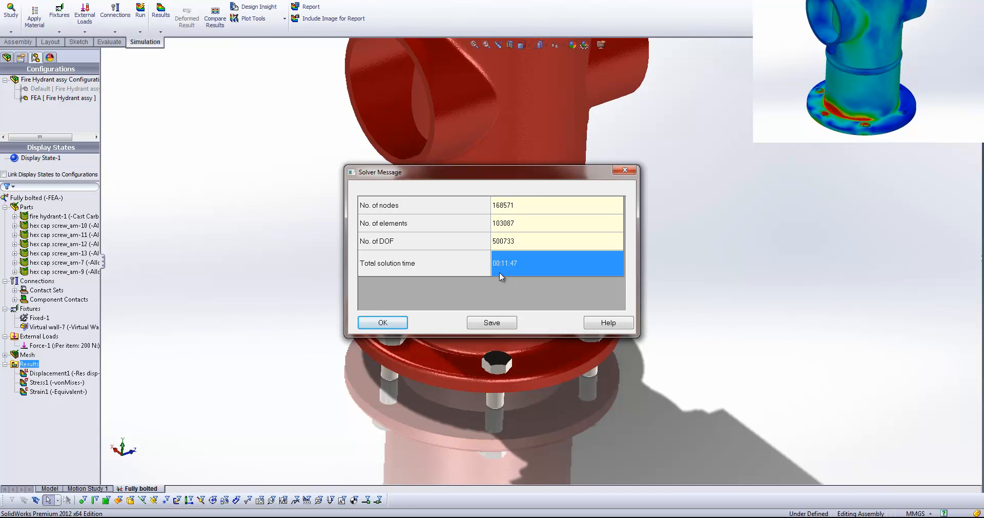
{"action": "mouse_move", "coordinate": [428, 300]}
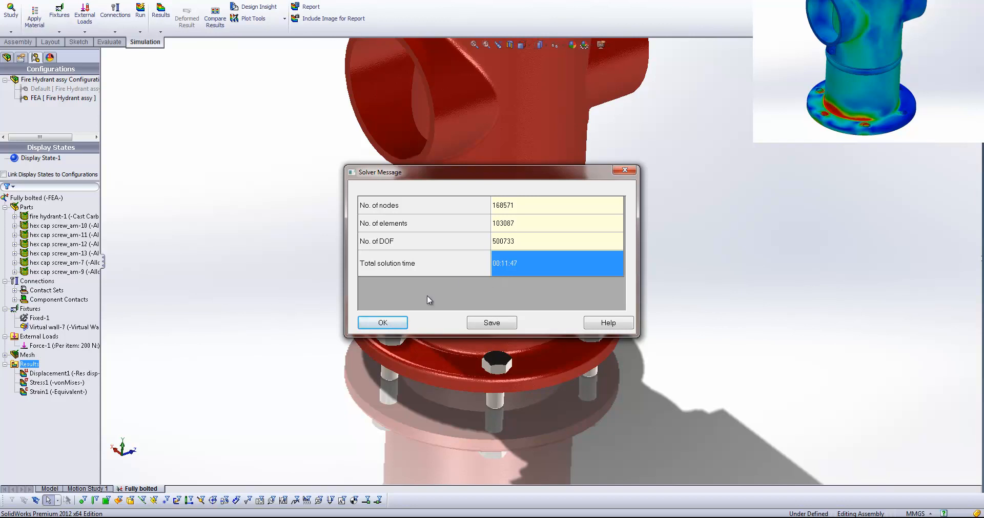
{"action": "left_click", "coordinate": [382, 322]}
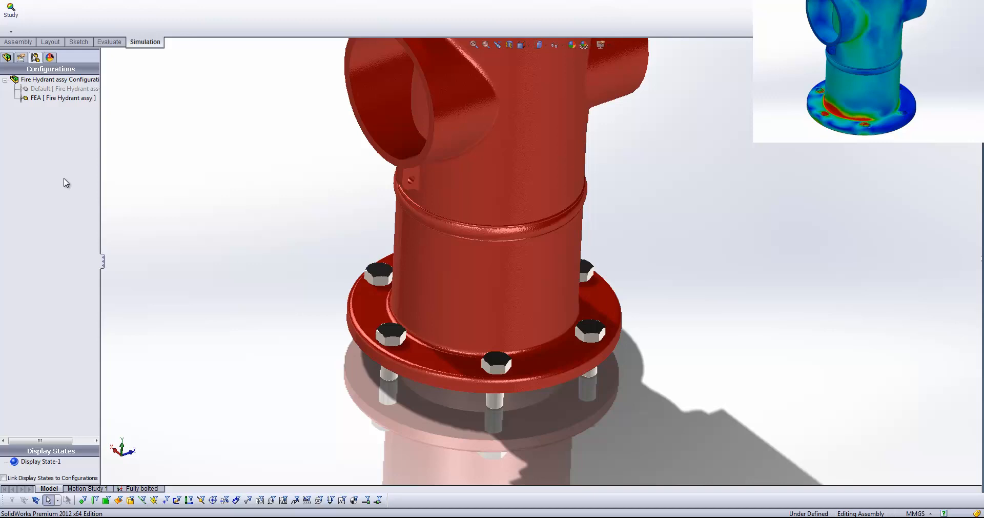
- Open the standalone hydrant part and orbit the Fixed holes stress around the flange bolt holes
{"action": "left_click", "coordinate": [6, 57]}
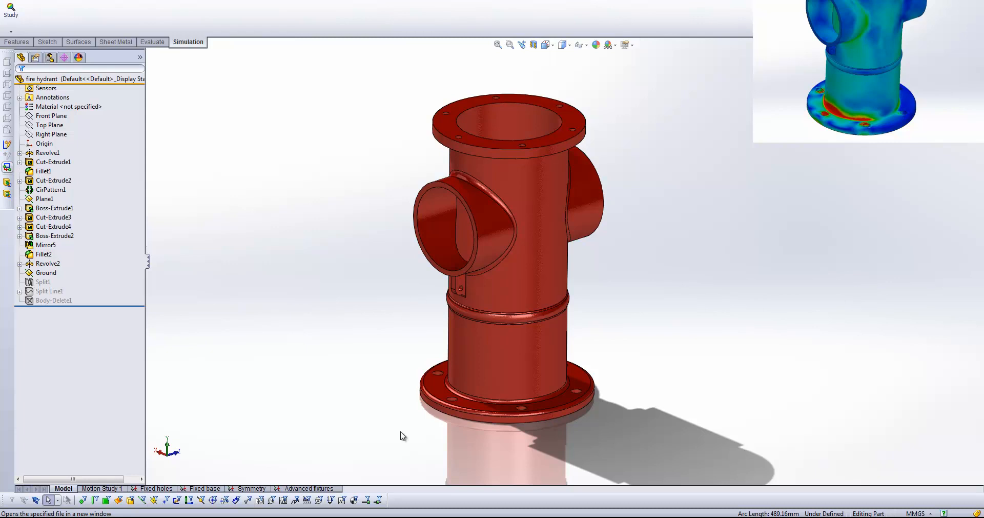
{"action": "mouse_move", "coordinate": [160, 488]}
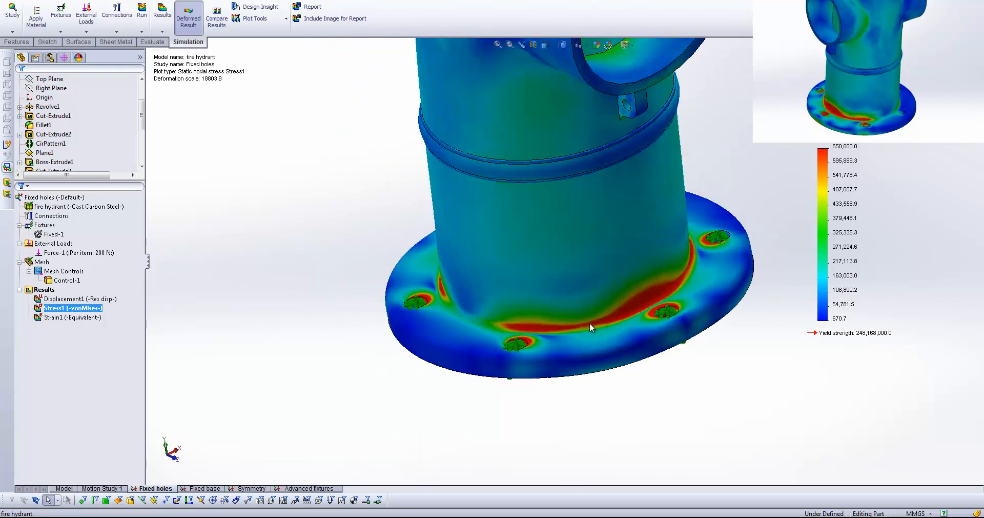
{"action": "left_click_drag", "start_coordinate": [590, 326], "coordinate": [509, 317]}
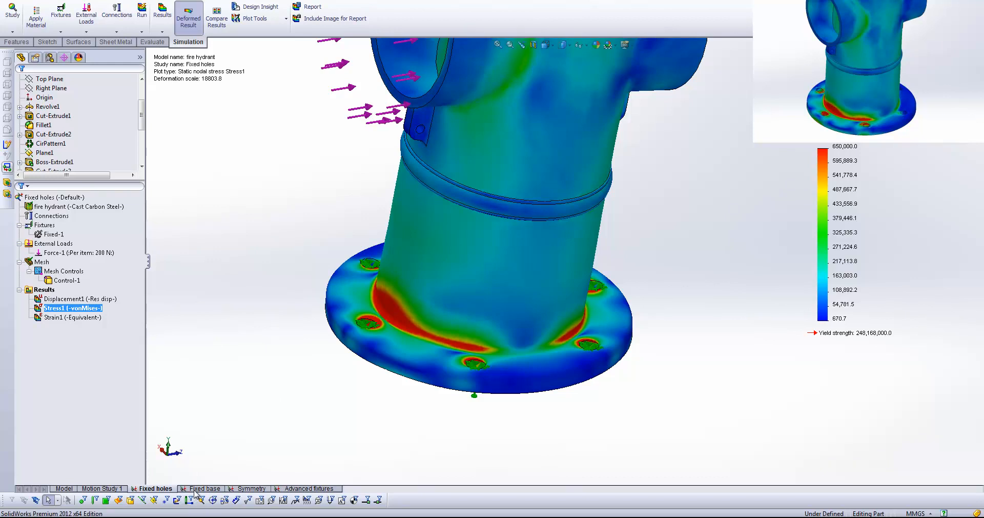
- Show the Fixed base study's Stress1 von Mises plot as a deformed result
{"action": "left_click", "coordinate": [204, 488]}
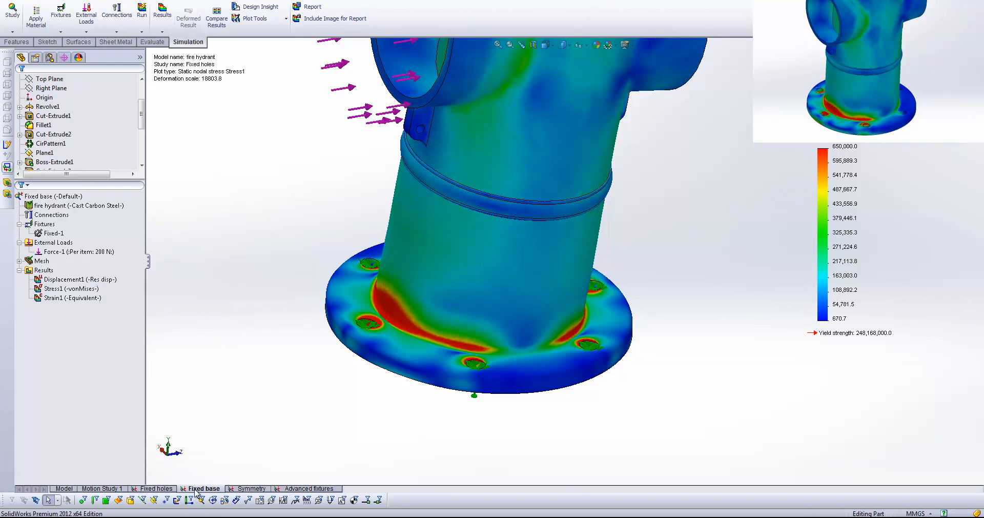
{"action": "left_click", "coordinate": [70, 288]}
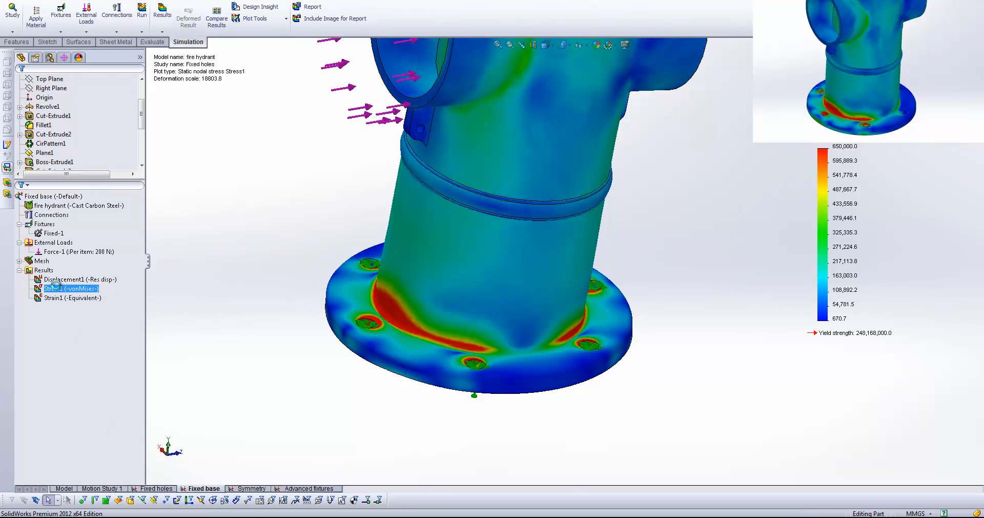
{"action": "left_click", "coordinate": [187, 15]}
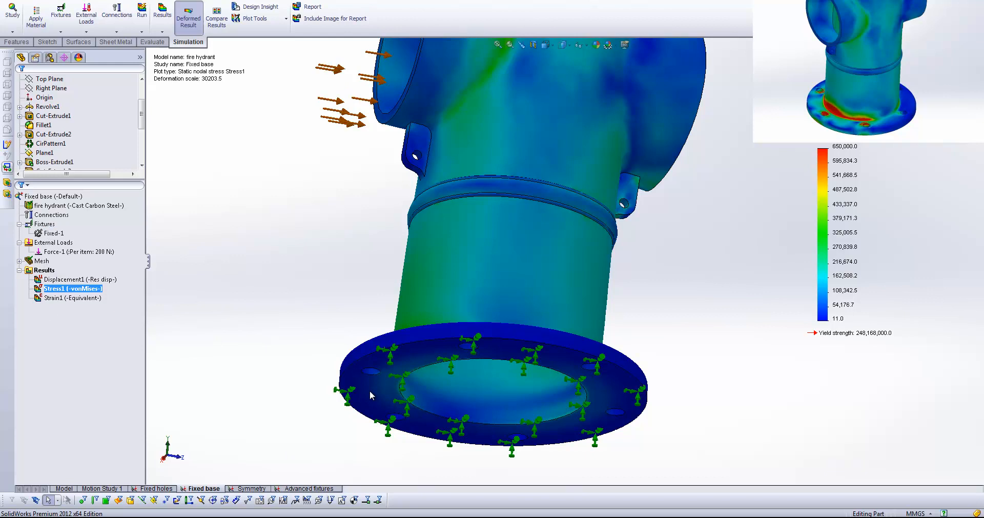
{"action": "mouse_move", "coordinate": [350, 298]}
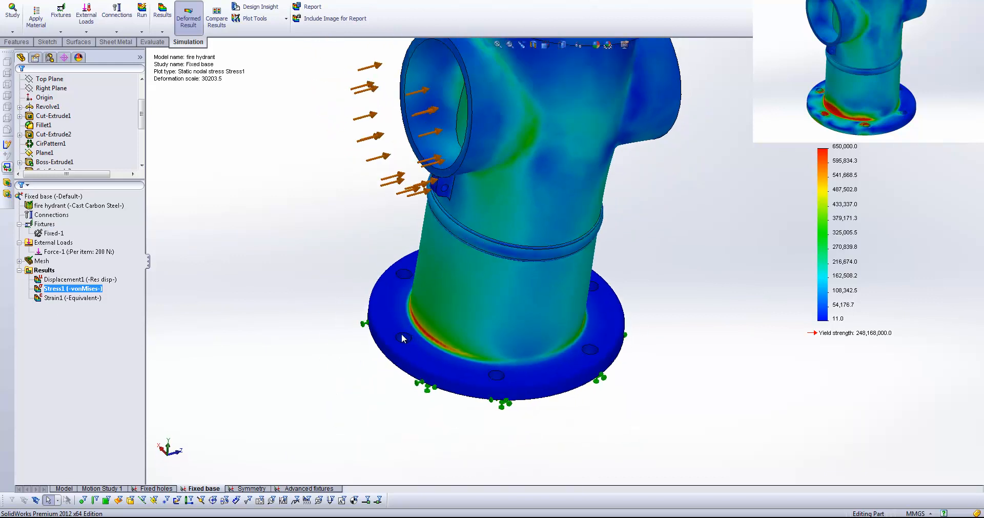
{"action": "mouse_move", "coordinate": [601, 366]}
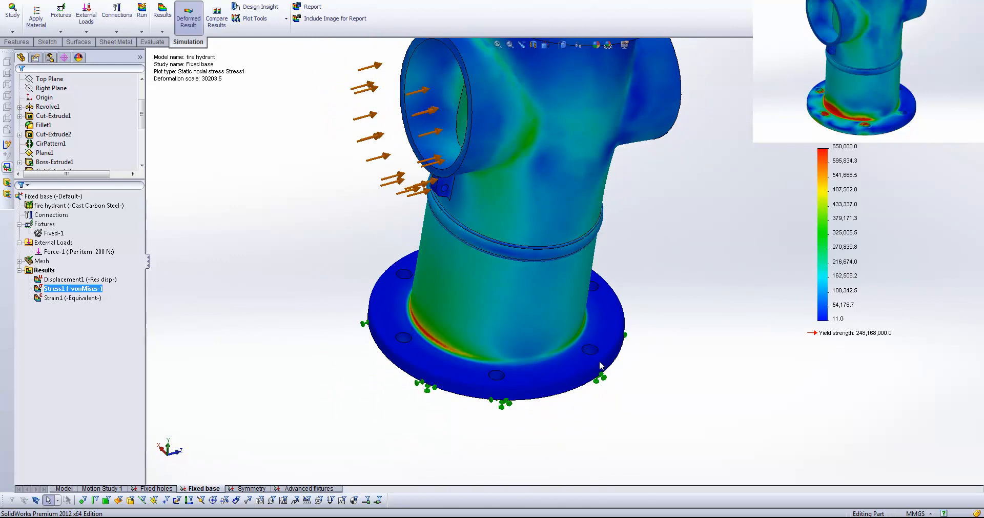
{"action": "mouse_move", "coordinate": [609, 414]}
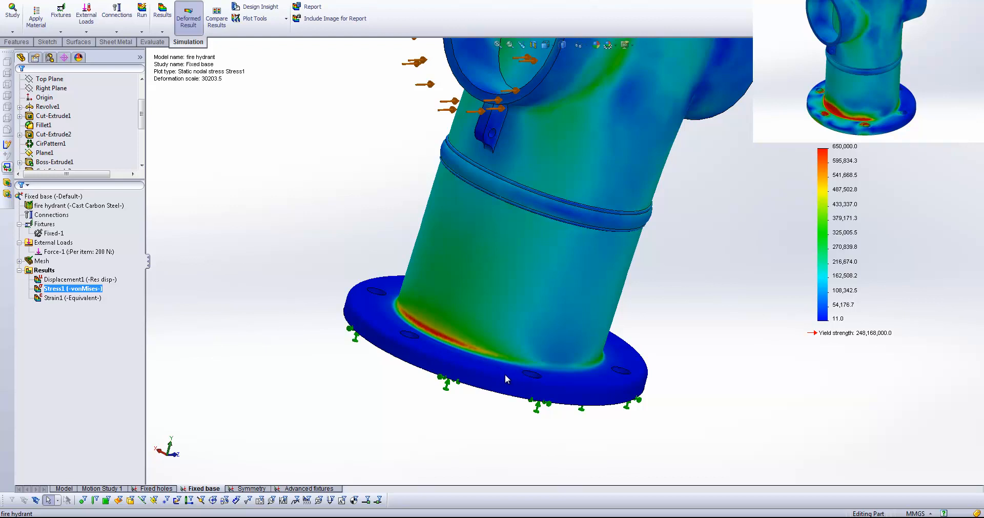
{"action": "mouse_move", "coordinate": [496, 375]}
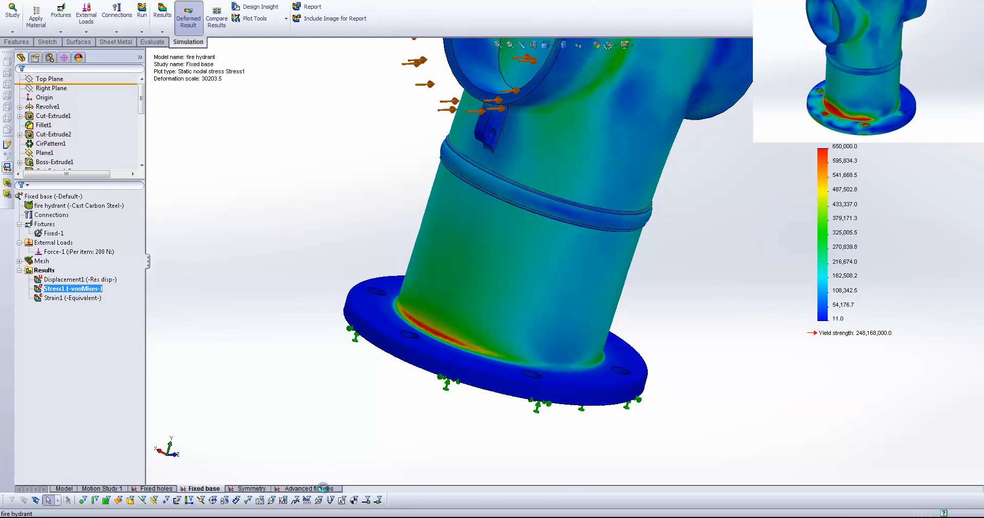
- Edit the definition of On Cylindrical Faces-1 in the Advanced fixtures study
{"action": "right_click", "coordinate": [76, 243]}
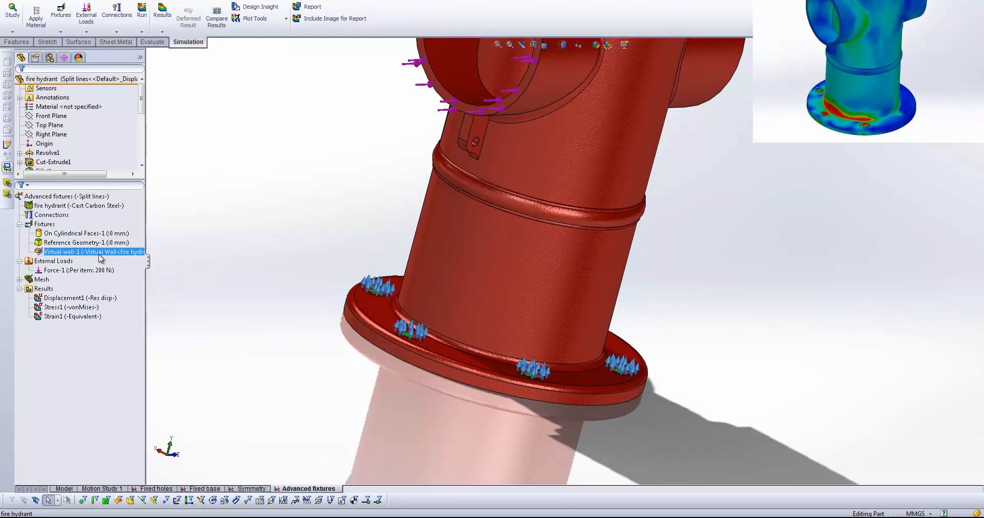
{"action": "right_click", "coordinate": [82, 233]}
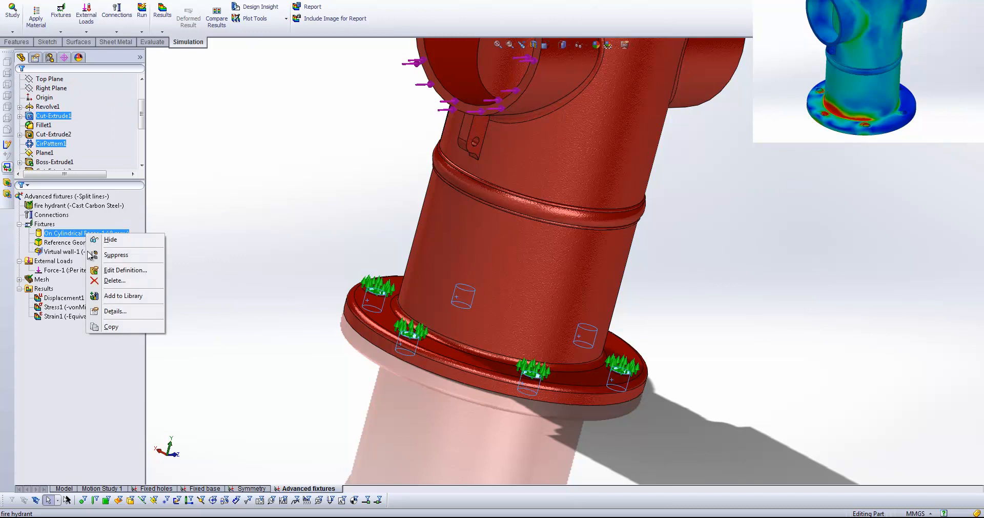
{"action": "left_click", "coordinate": [125, 270]}
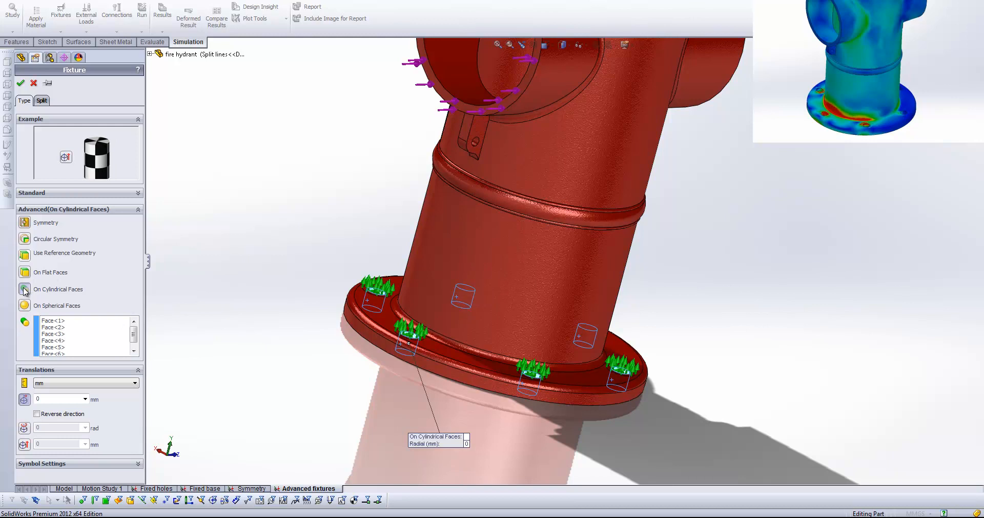
{"action": "mouse_move", "coordinate": [25, 289]}
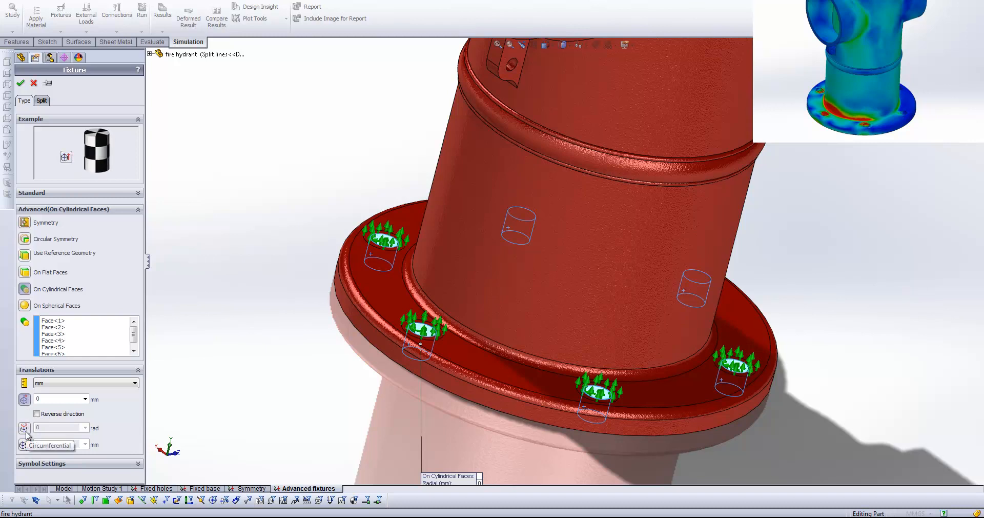
{"action": "mouse_move", "coordinate": [25, 445]}
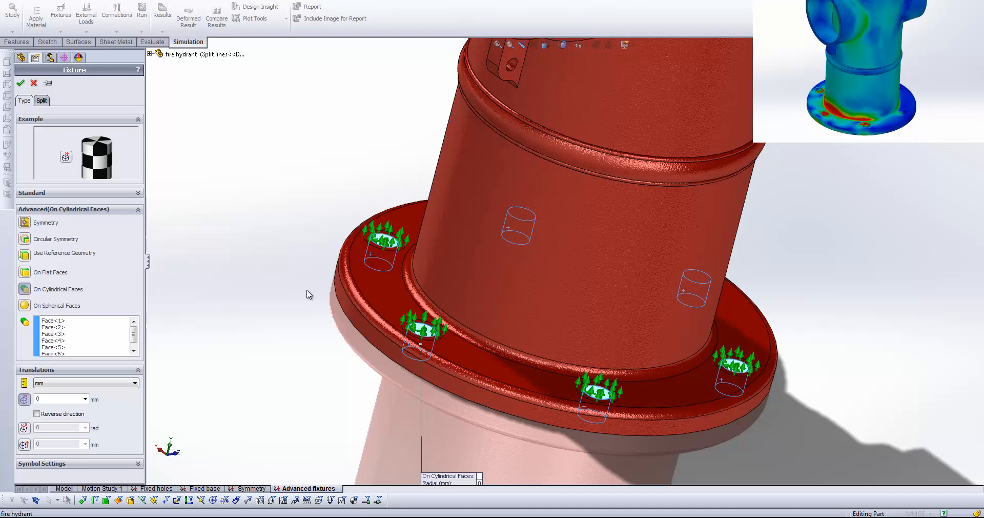
- Close the zero-radial-translation cylindrical fixture definition without changes
{"action": "left_click", "coordinate": [21, 83]}
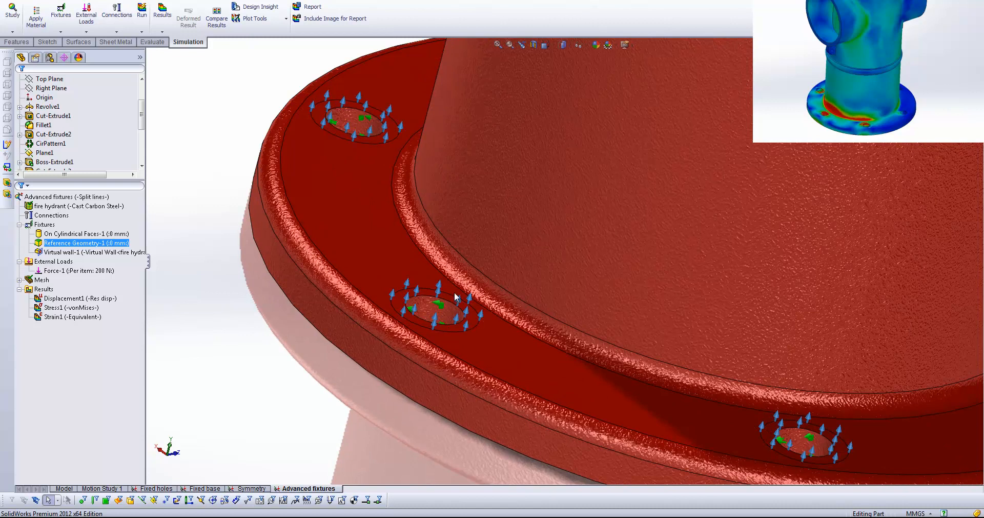
{"action": "mouse_move", "coordinate": [459, 287]}
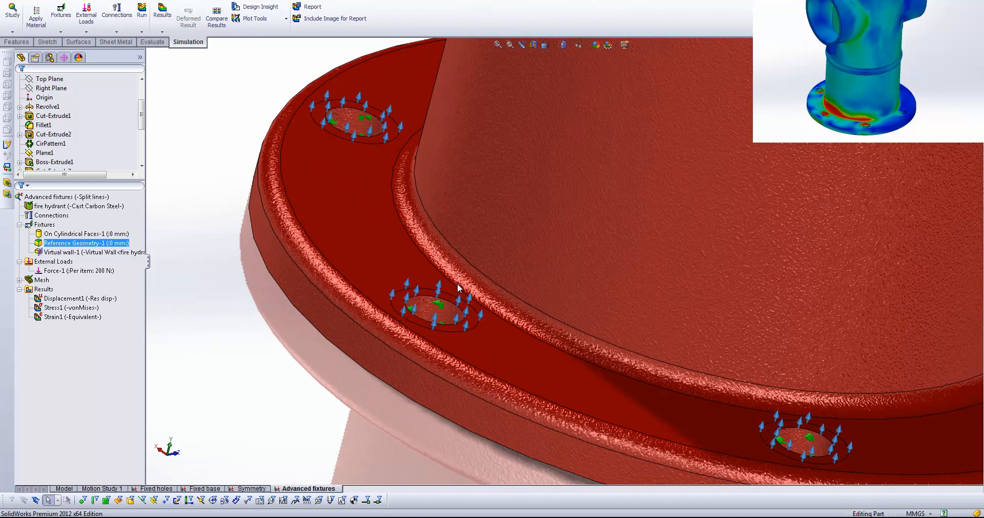
{"action": "mouse_move", "coordinate": [400, 306]}
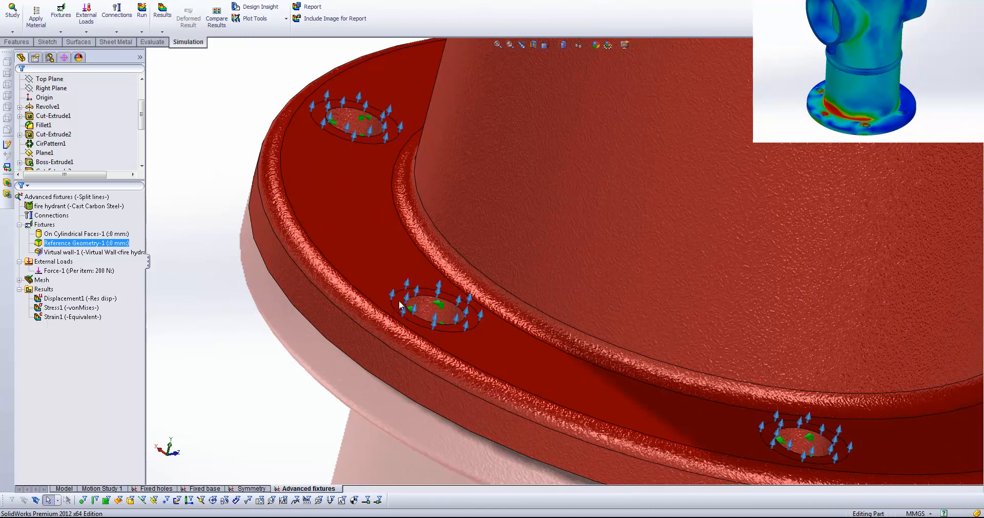
{"action": "mouse_move", "coordinate": [353, 146]}
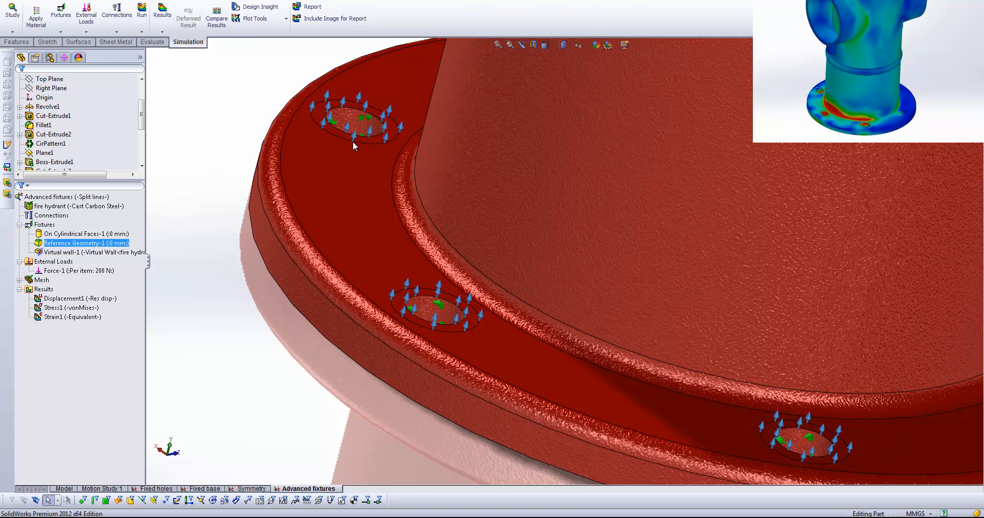
{"action": "right_click", "coordinate": [76, 243]}
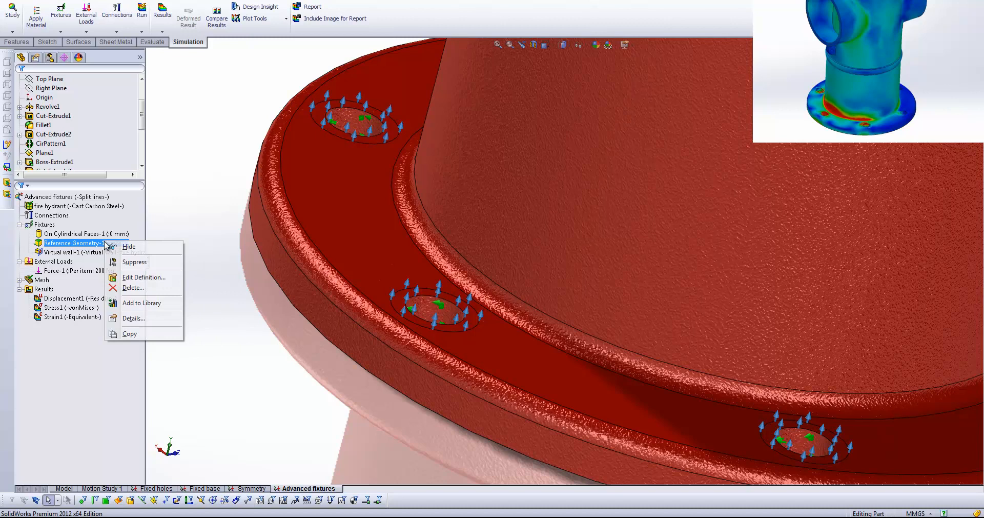
{"action": "left_click", "coordinate": [143, 277]}
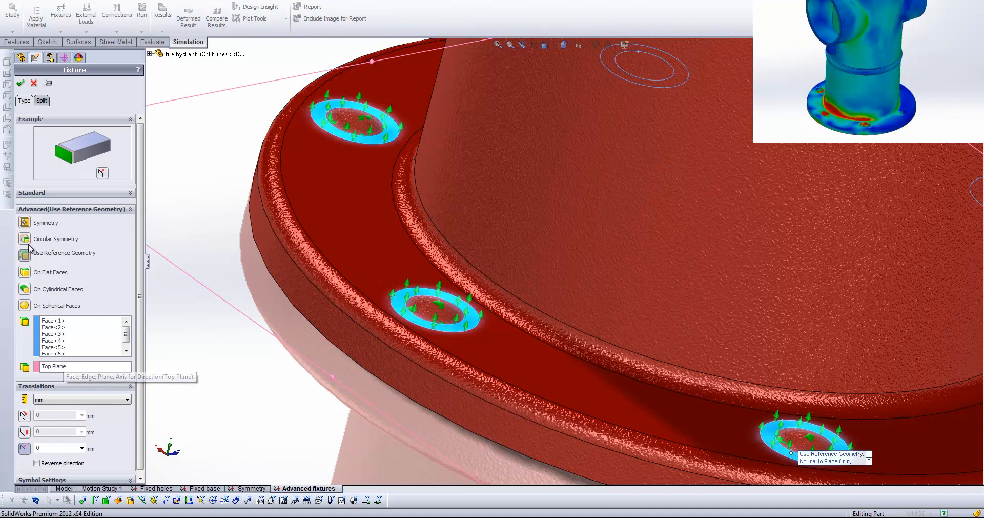
{"action": "mouse_move", "coordinate": [28, 260]}
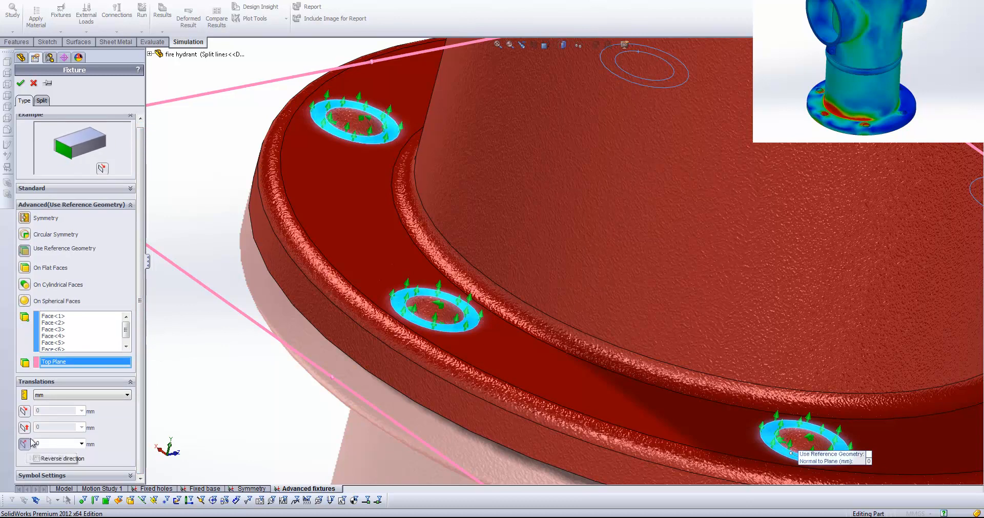
{"action": "mouse_move", "coordinate": [449, 330]}
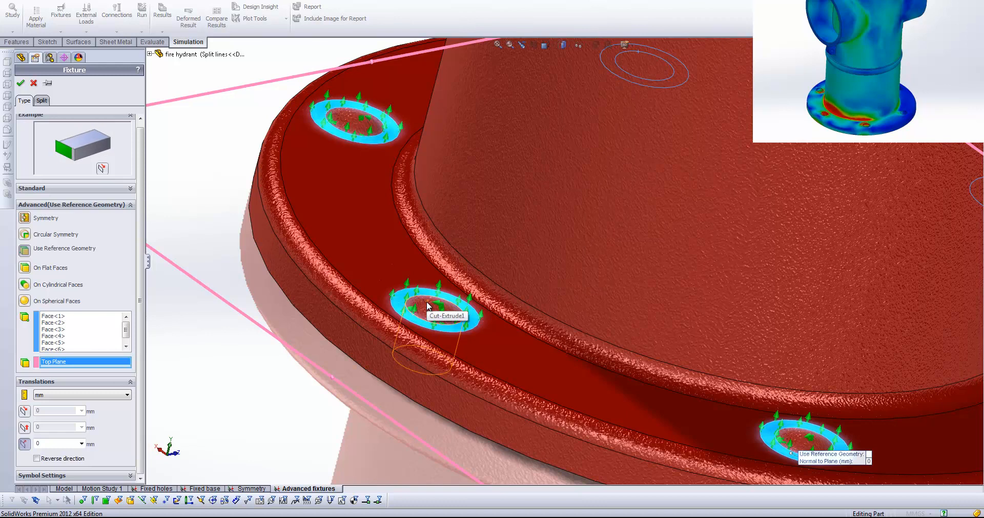
{"action": "mouse_move", "coordinate": [355, 226]}
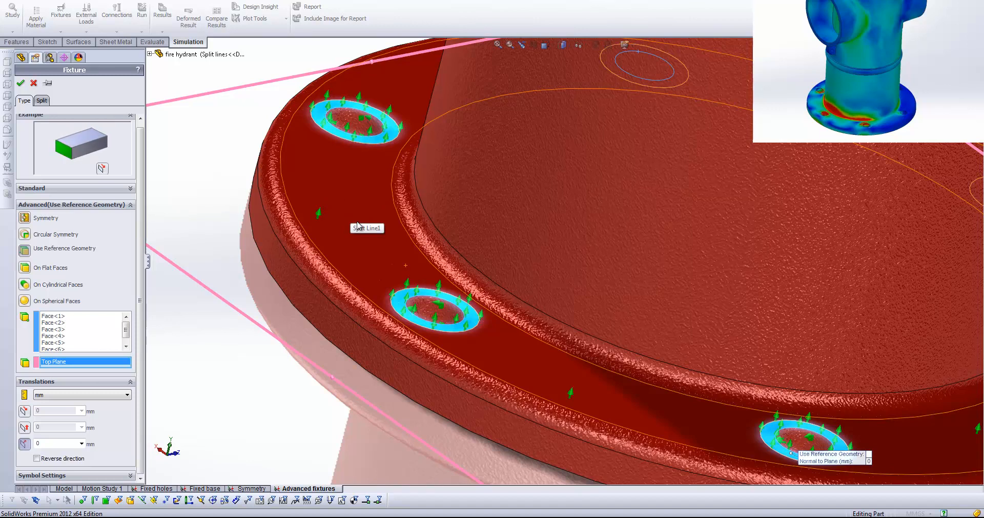
{"action": "left_click", "coordinate": [20, 83]}
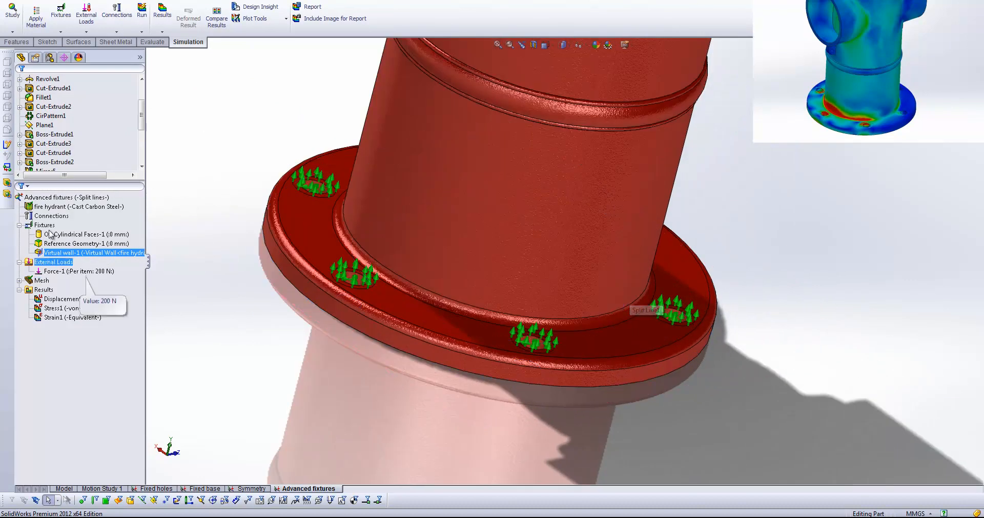
- Make the virtual wall a flexible wall on the Ground plane, then select the von Mises results
{"action": "right_click", "coordinate": [52, 215]}
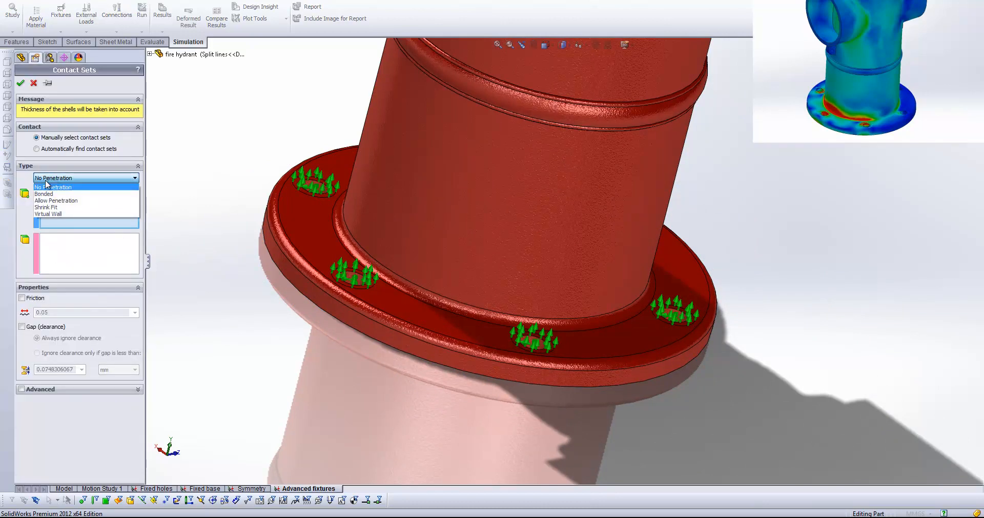
{"action": "mouse_move", "coordinate": [74, 214]}
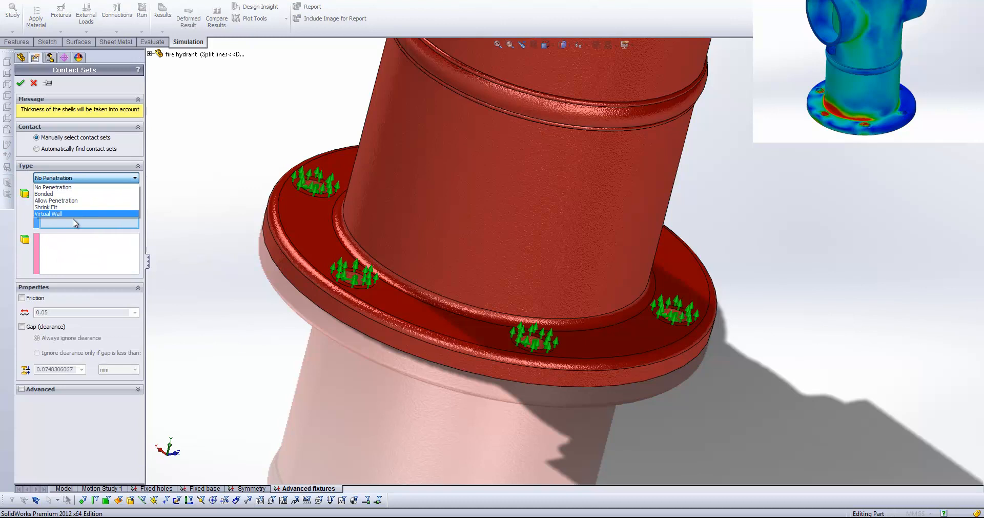
{"action": "mouse_move", "coordinate": [74, 215]}
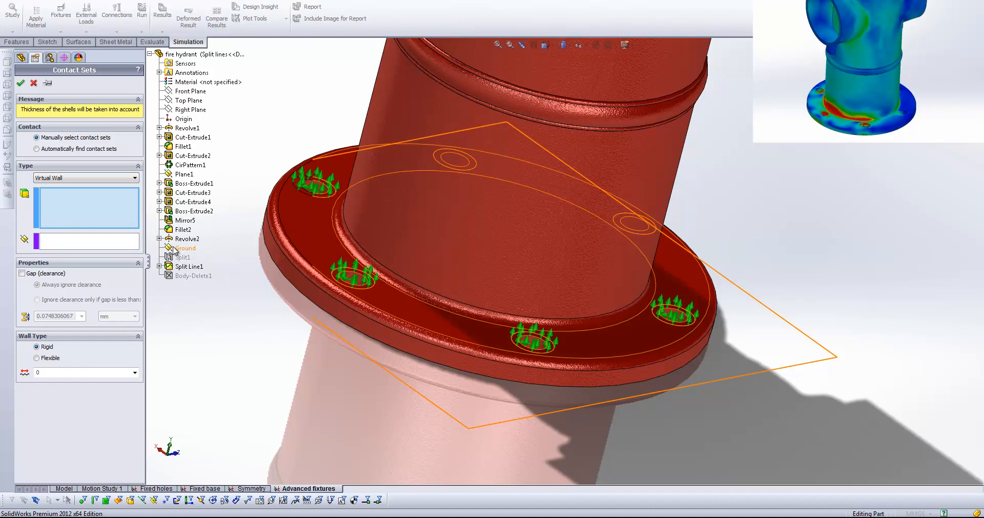
{"action": "left_click", "coordinate": [186, 248]}
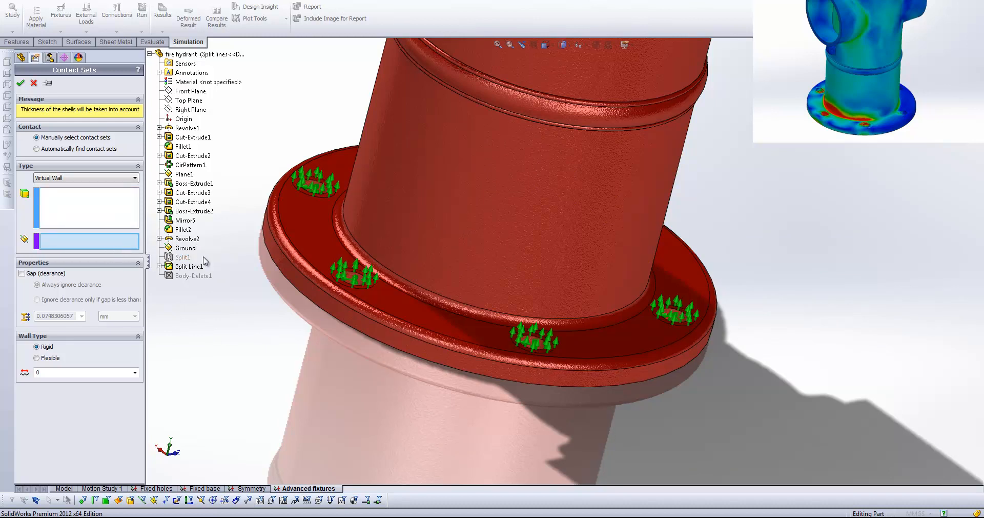
{"action": "left_click", "coordinate": [185, 247]}
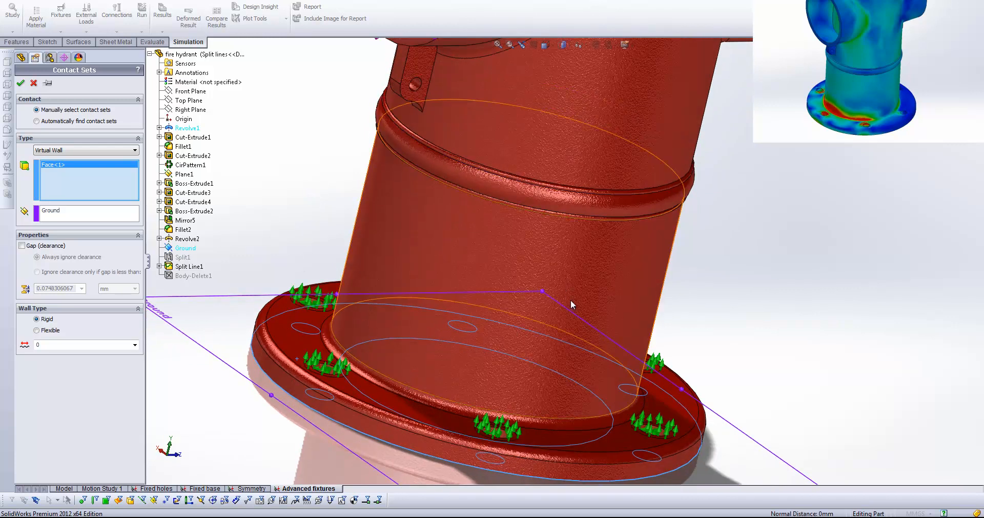
{"action": "mouse_move", "coordinate": [573, 306]}
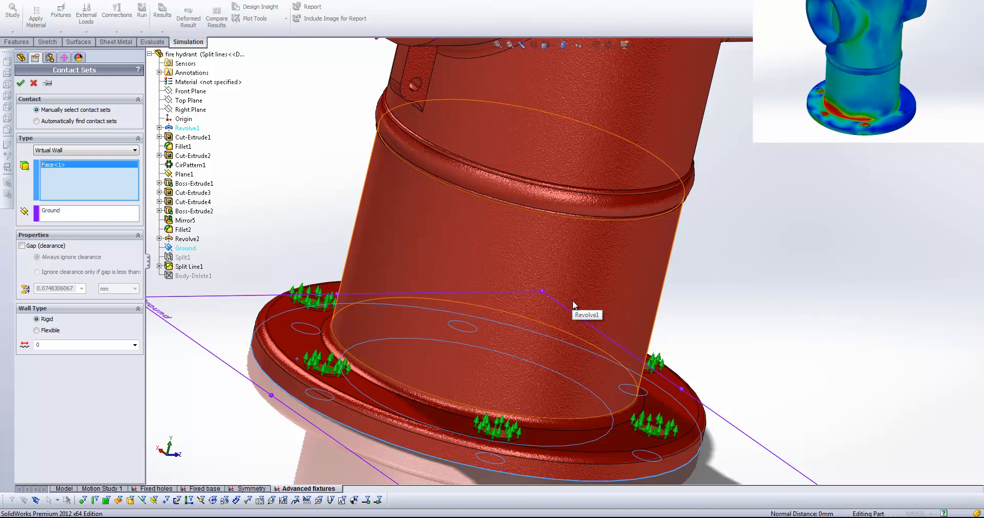
{"action": "mouse_move", "coordinate": [572, 305]}
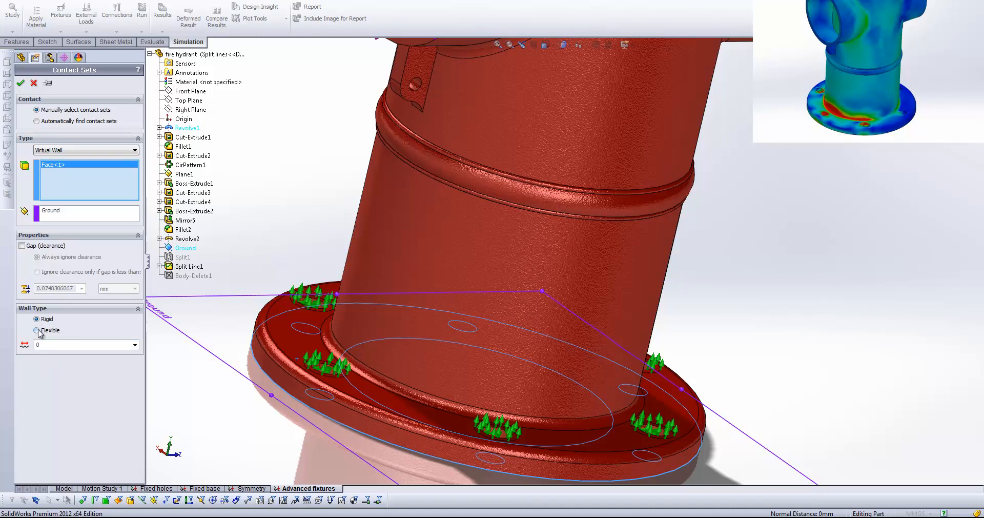
{"action": "left_click", "coordinate": [37, 330]}
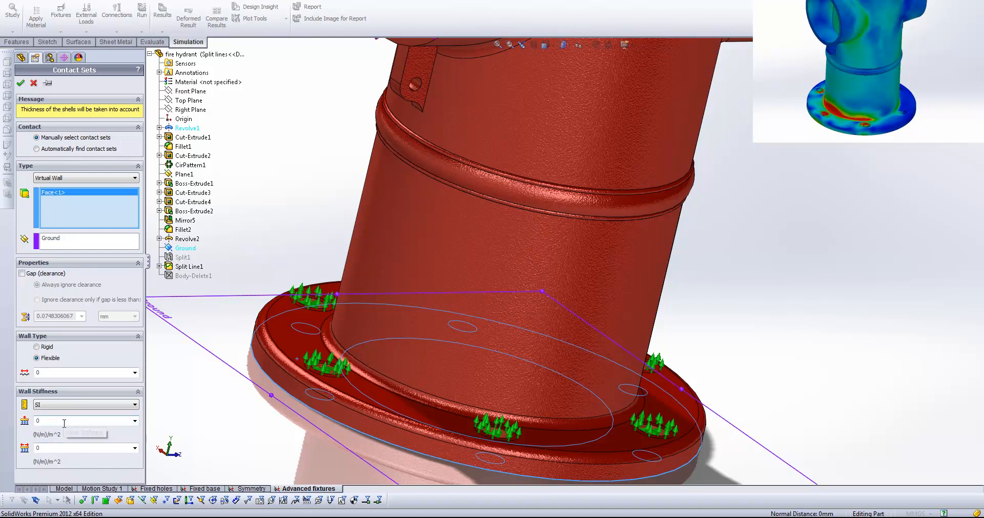
{"action": "mouse_move", "coordinate": [46, 450]}
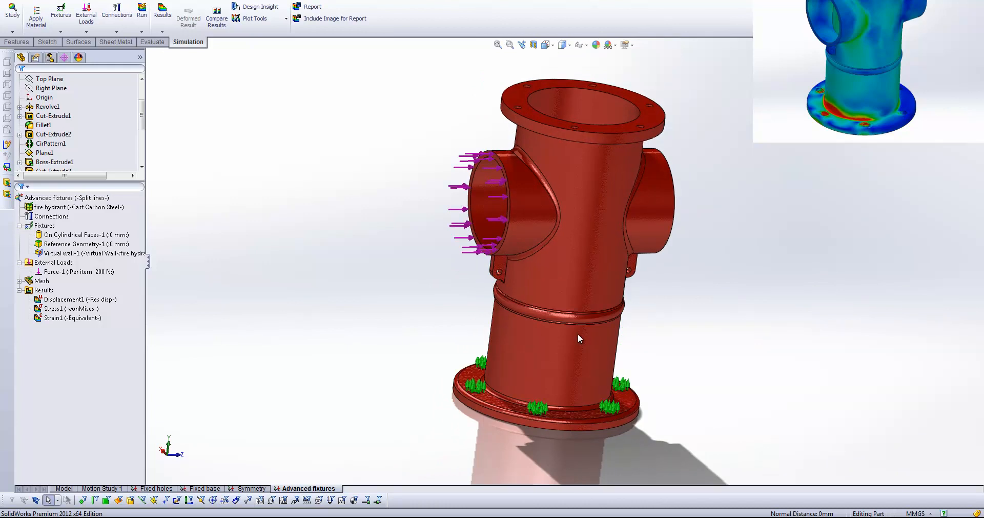
{"action": "left_click", "coordinate": [71, 308]}
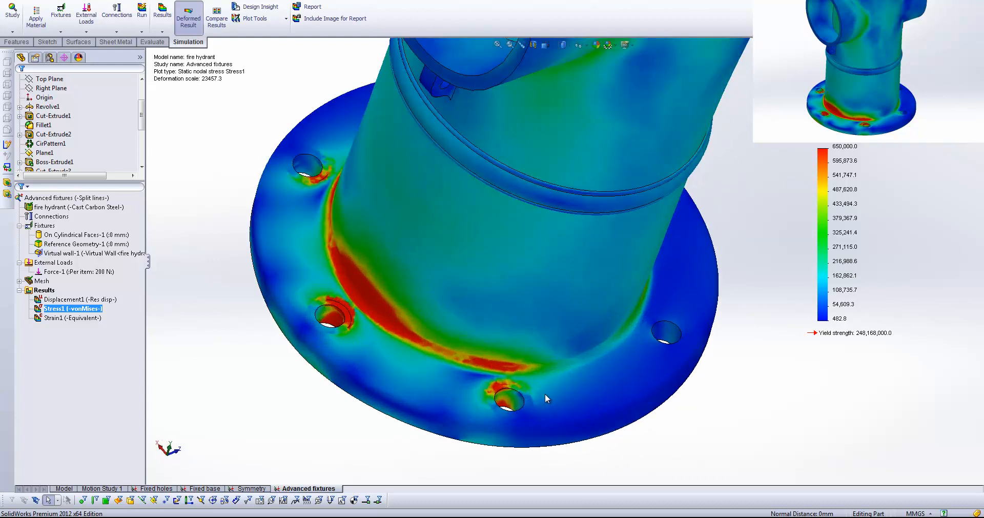
{"action": "mouse_move", "coordinate": [308, 178]}
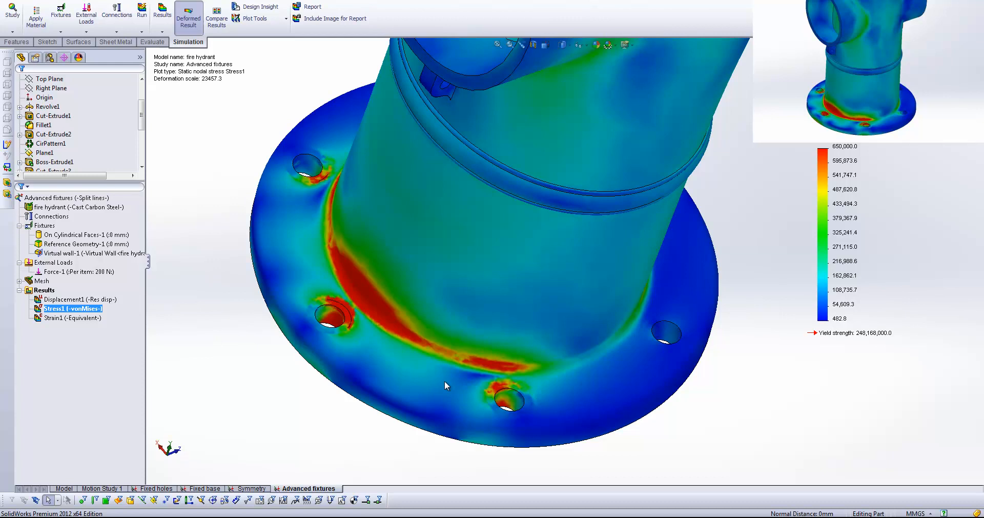
{"action": "mouse_move", "coordinate": [495, 388]}
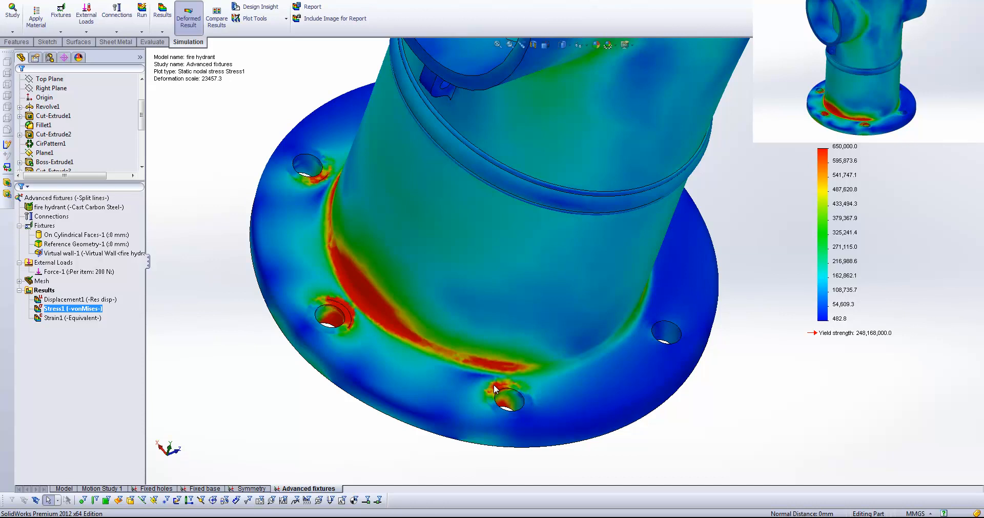
{"action": "mouse_move", "coordinate": [495, 389]}
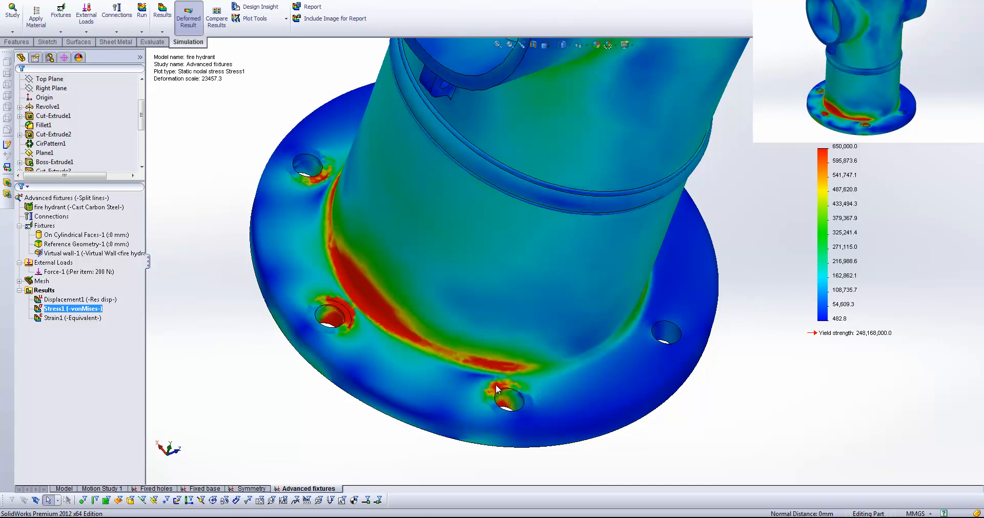
- Zoom out to see peak stress along the flange-to-body junction
{"action": "left_click_drag", "start_coordinate": [496, 389], "coordinate": [641, 282]}
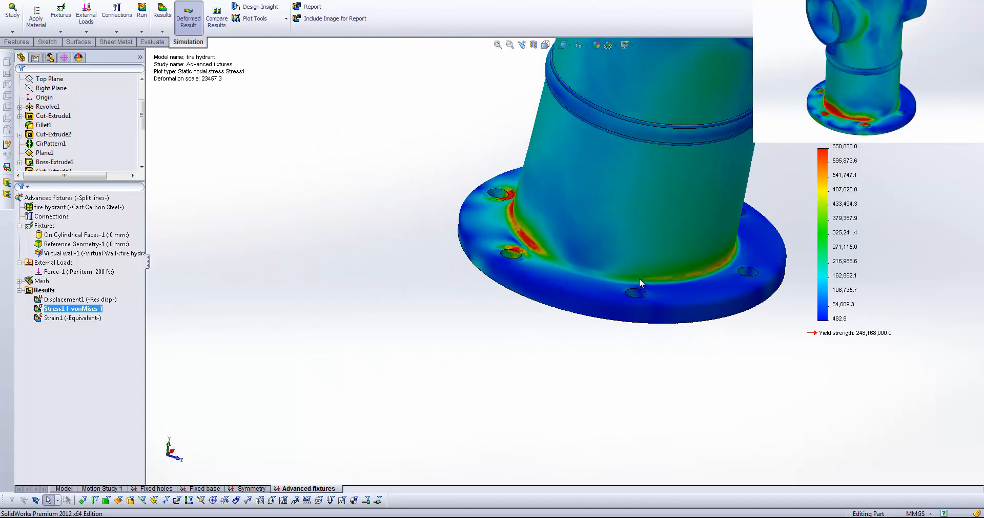
{"action": "left_click", "coordinate": [71, 317]}
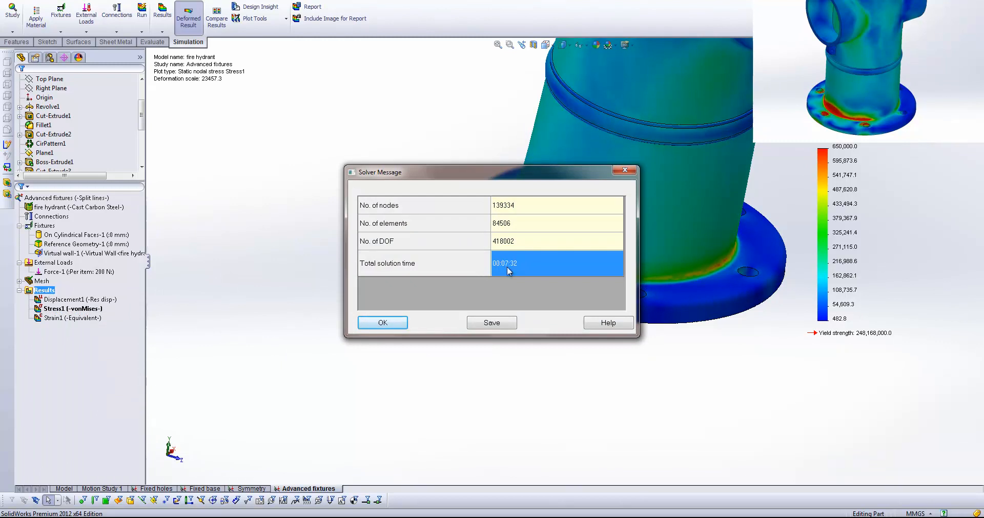
{"action": "mouse_move", "coordinate": [439, 321]}
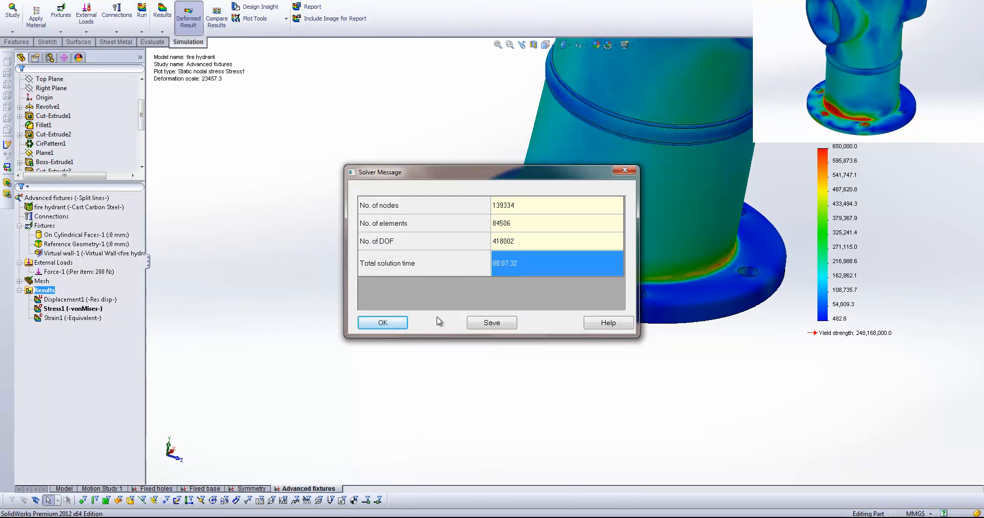
{"action": "mouse_move", "coordinate": [436, 329]}
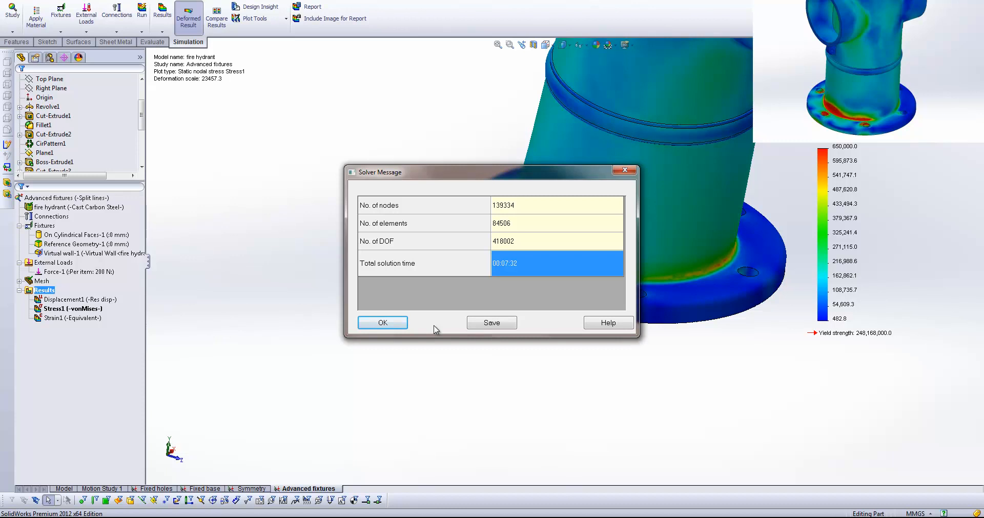
{"action": "left_click", "coordinate": [383, 321]}
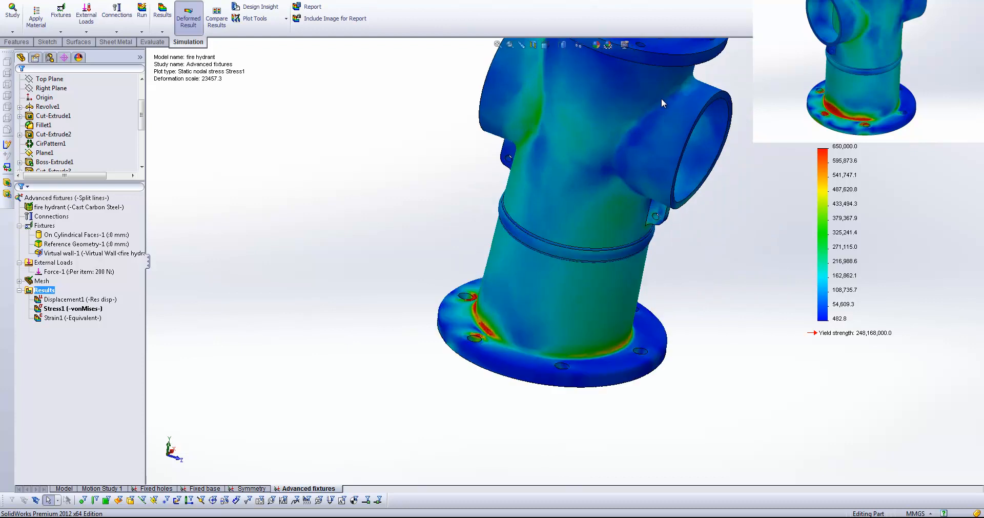
{"action": "mouse_move", "coordinate": [354, 443]}
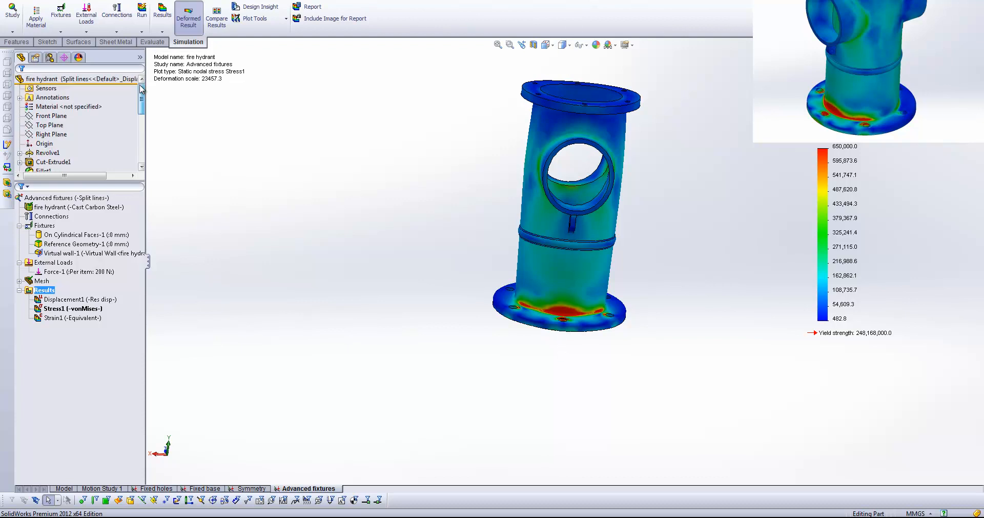
- Return to the plain Model tab and list the Default, Split lines, Symmetry and bolted configurations
{"action": "left_click", "coordinate": [51, 134]}
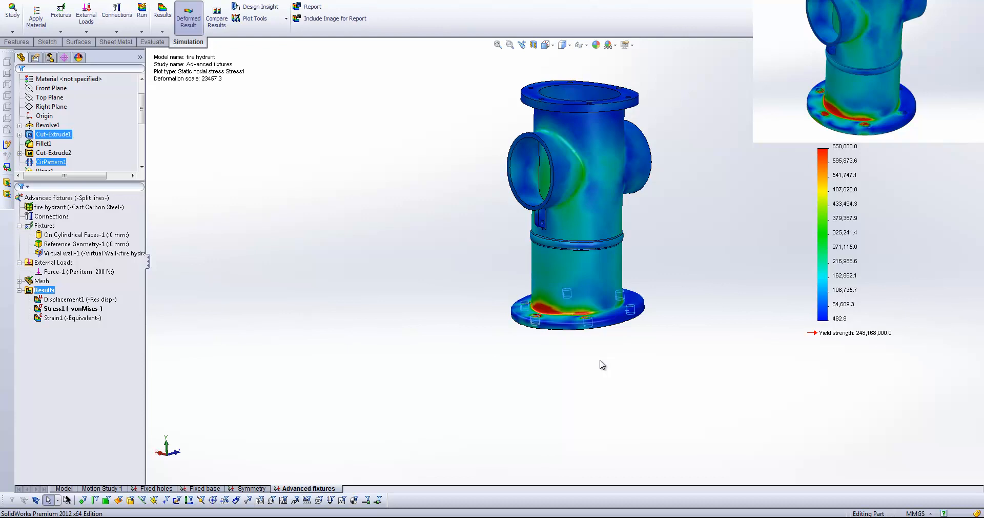
{"action": "mouse_move", "coordinate": [452, 408]}
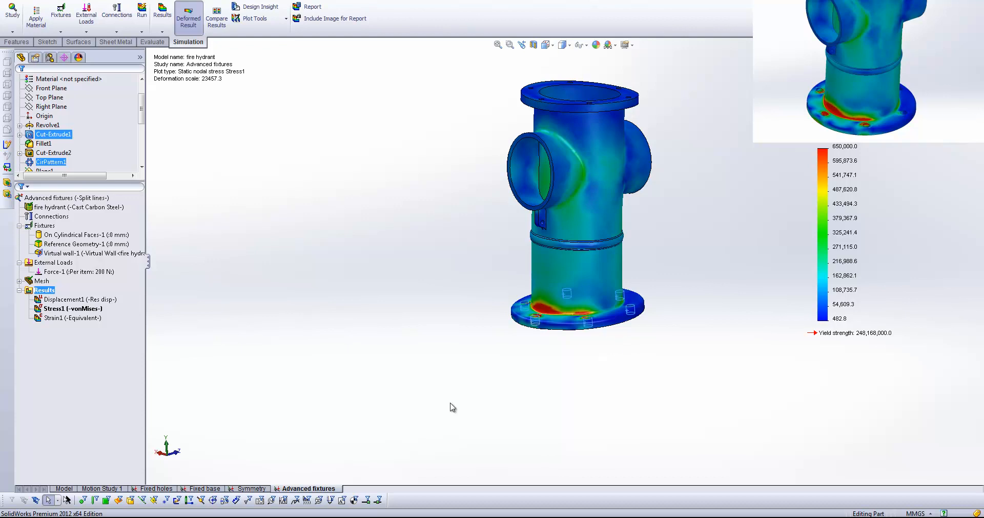
{"action": "left_click", "coordinate": [63, 488]}
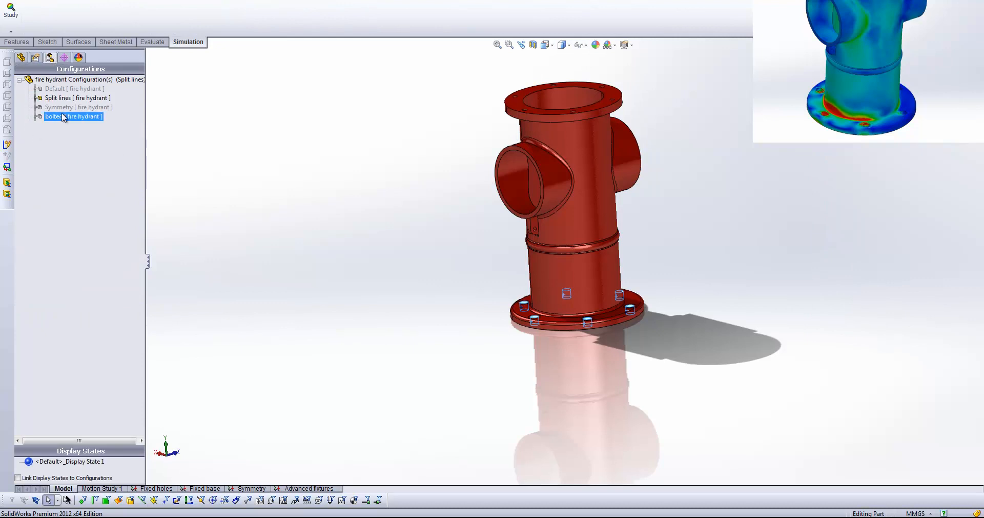
- Activate the hydrant's Symmetry configuration and switch to the Symmetry study
{"action": "left_click", "coordinate": [69, 106]}
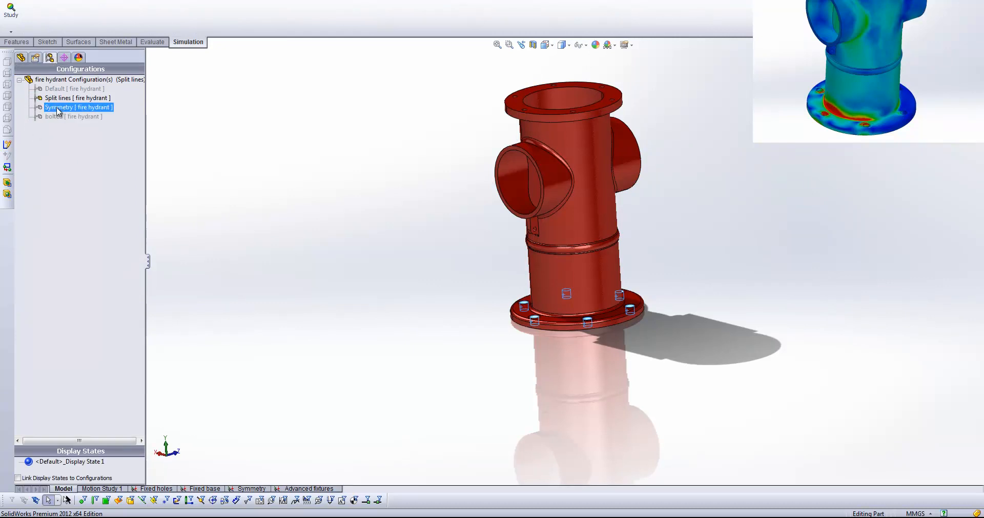
{"action": "double_click", "coordinate": [78, 106]}
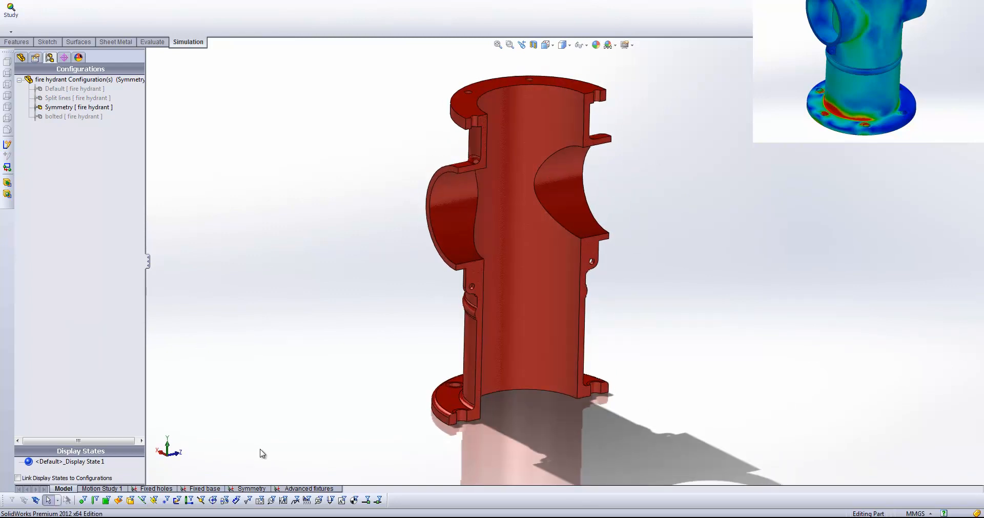
{"action": "left_click", "coordinate": [251, 488]}
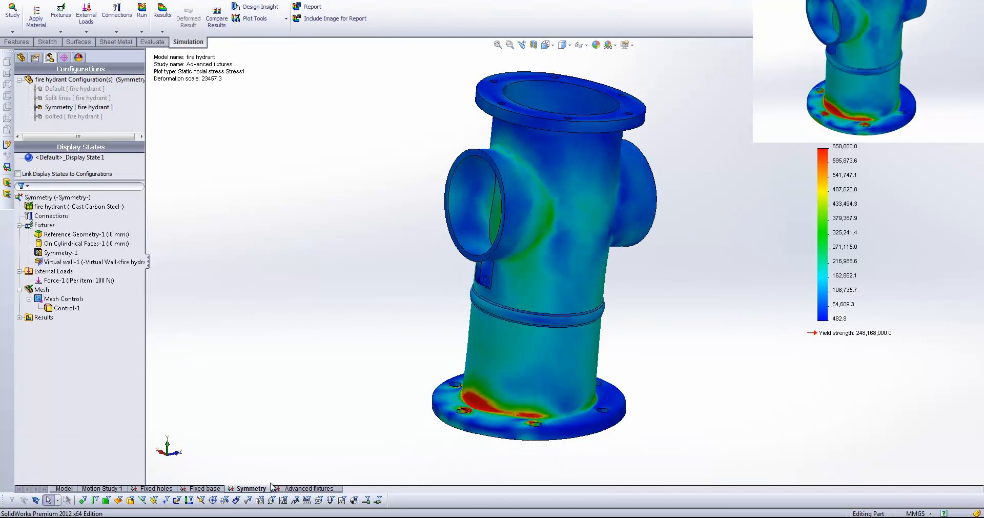
- Inspect the study's fixtures, highlighting the cylindrical faces and symmetry-fixture faces
{"action": "left_click", "coordinate": [76, 280]}
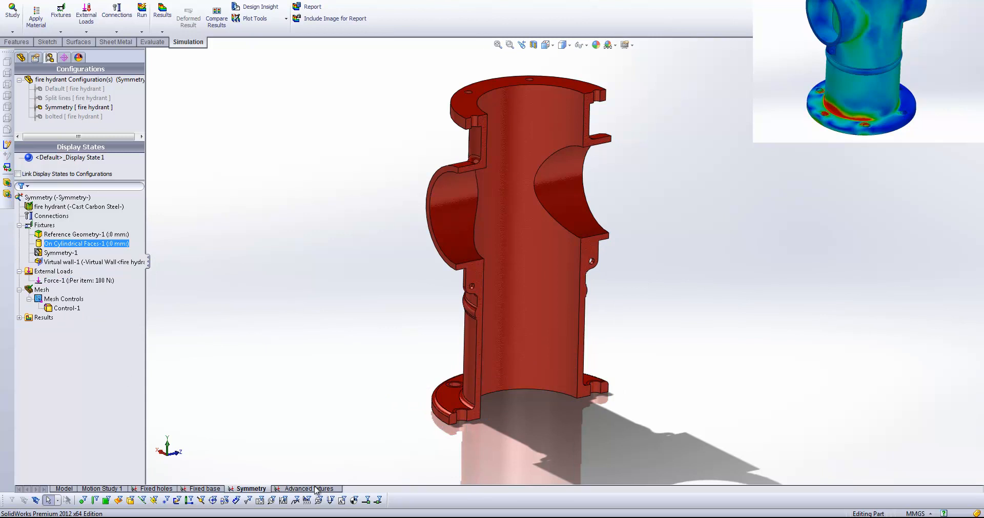
{"action": "left_click", "coordinate": [45, 225]}
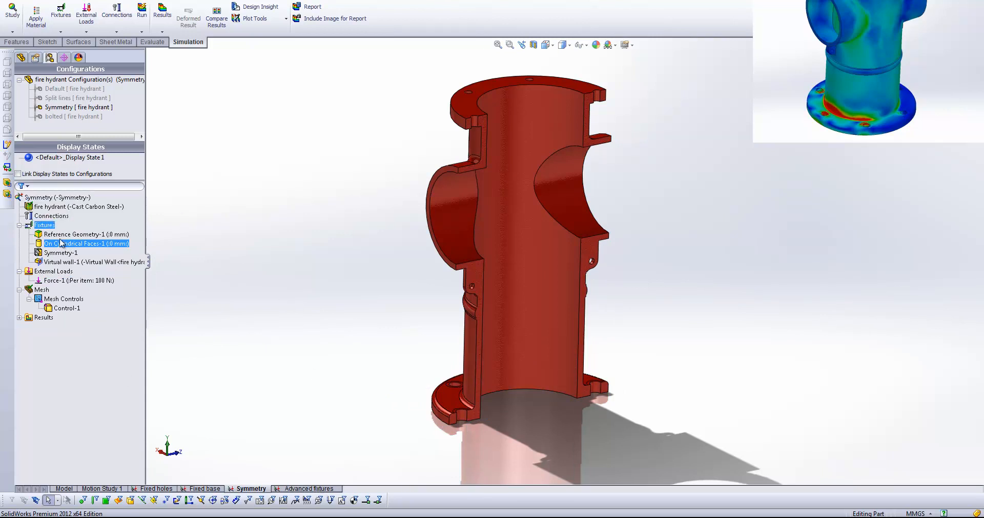
{"action": "left_click", "coordinate": [61, 252]}
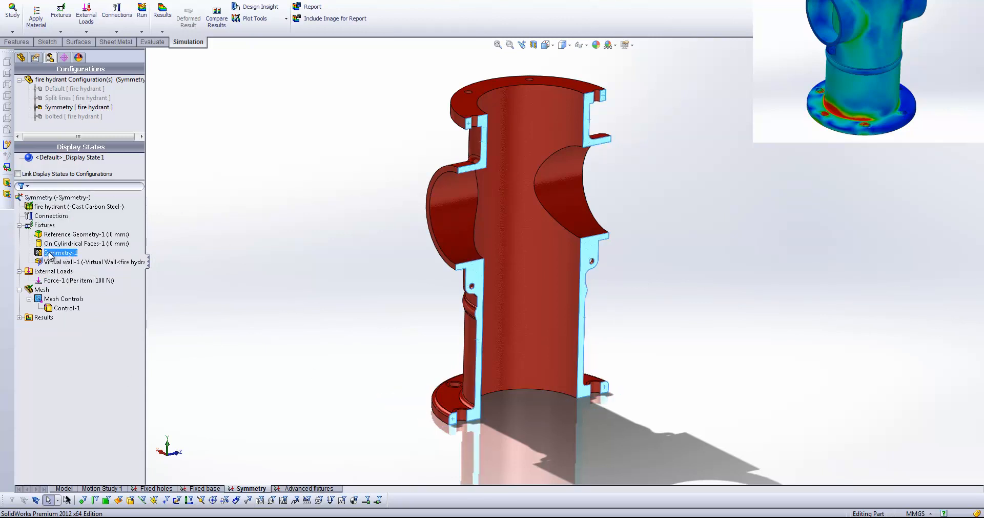
{"action": "double_click", "coordinate": [60, 252]}
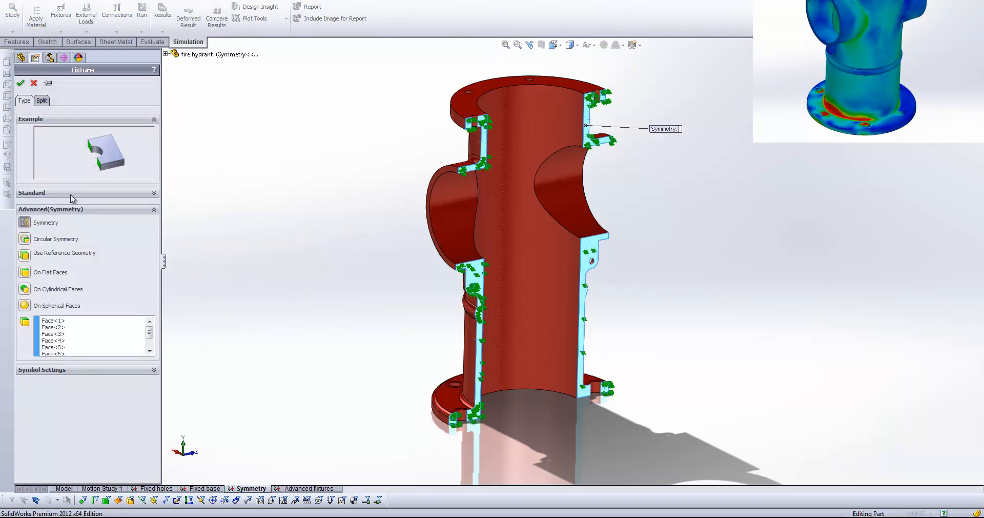
{"action": "mouse_move", "coordinate": [25, 226]}
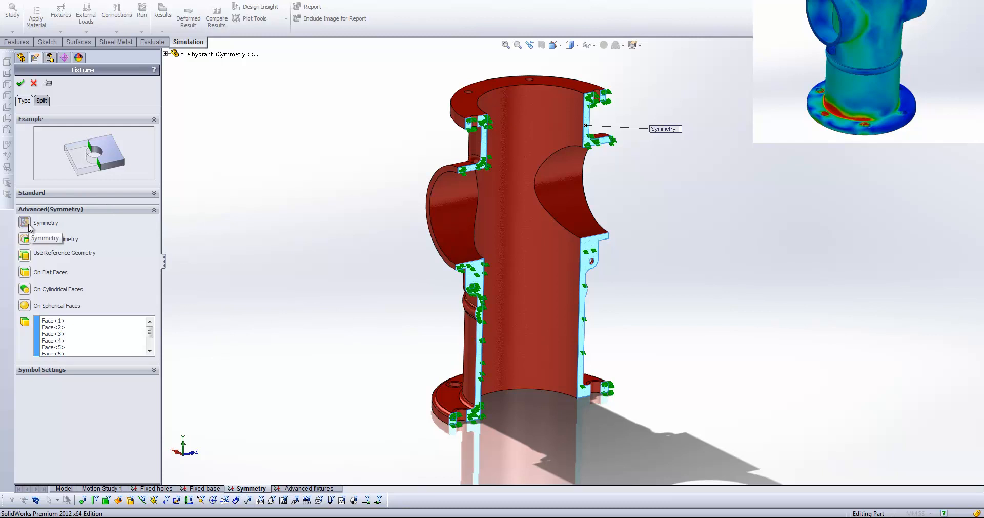
{"action": "left_click", "coordinate": [25, 238]}
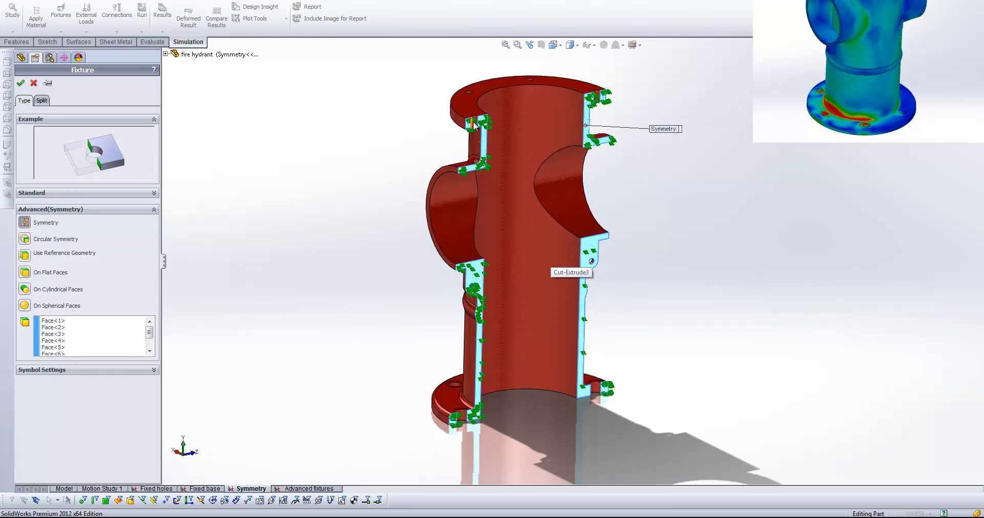
{"action": "mouse_move", "coordinate": [388, 389]}
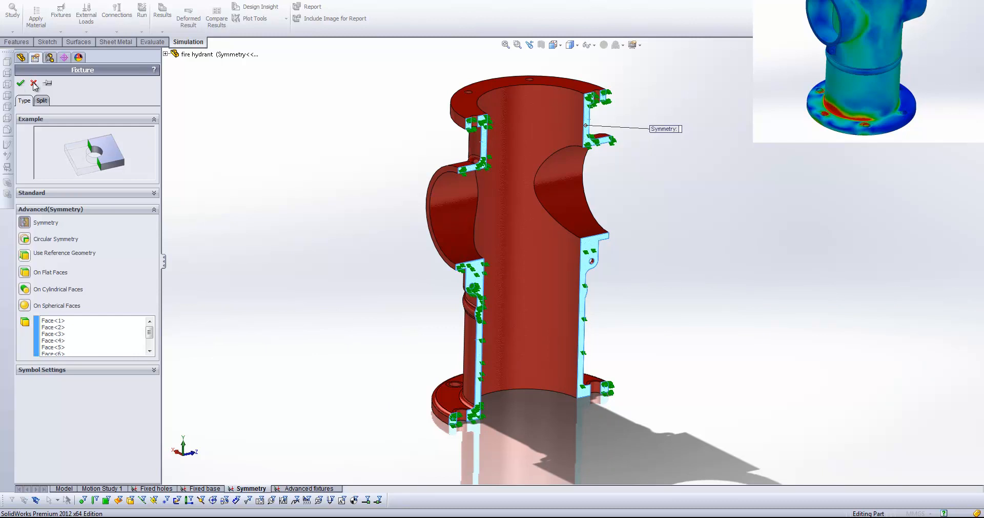
{"action": "left_click", "coordinate": [21, 84]}
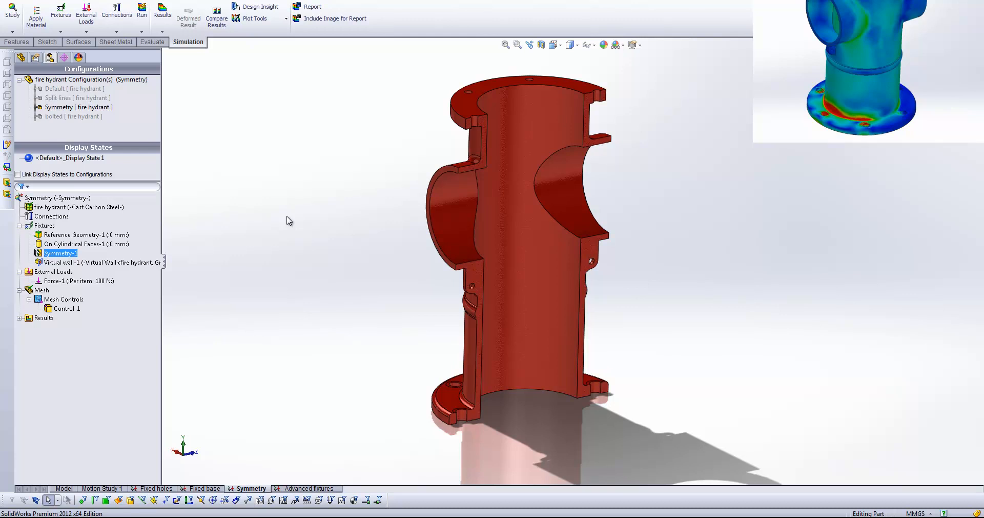
{"action": "mouse_move", "coordinate": [439, 174]}
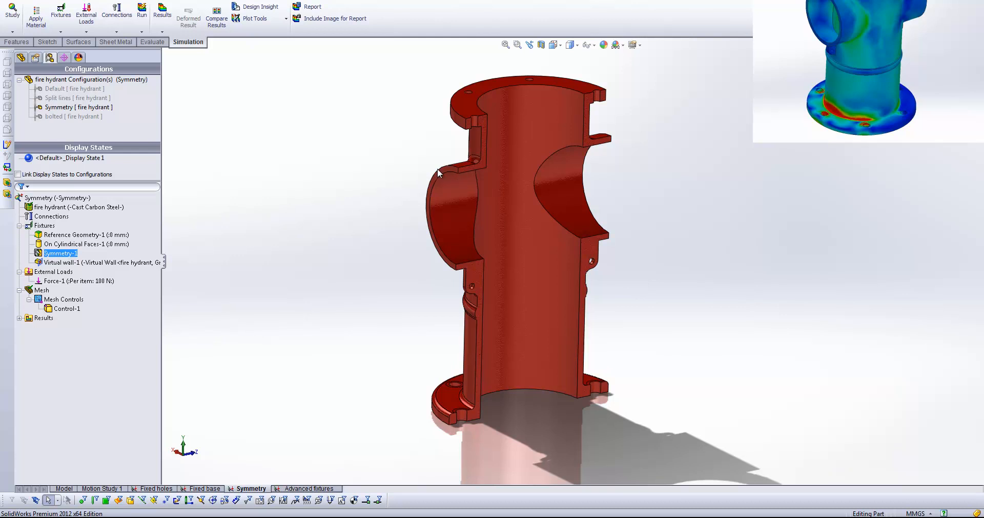
{"action": "mouse_move", "coordinate": [453, 266]}
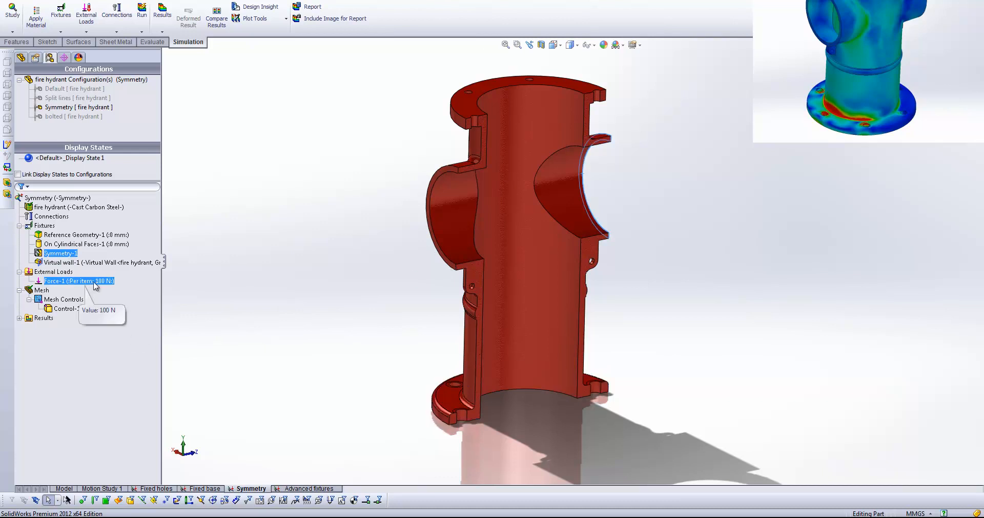
{"action": "mouse_move", "coordinate": [104, 283]}
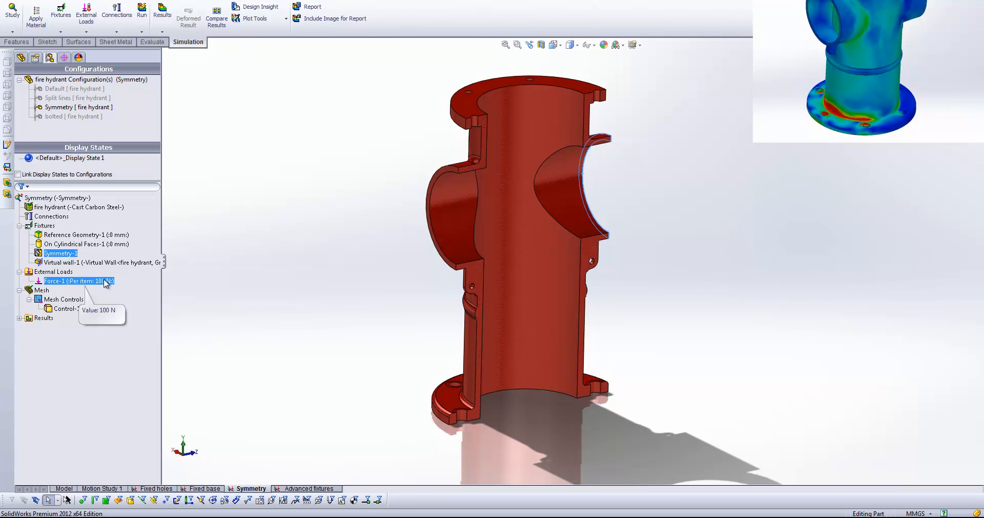
- Check the 100 N Force-1 load, then show the half-model von Mises stress plot
{"action": "left_click", "coordinate": [19, 317]}
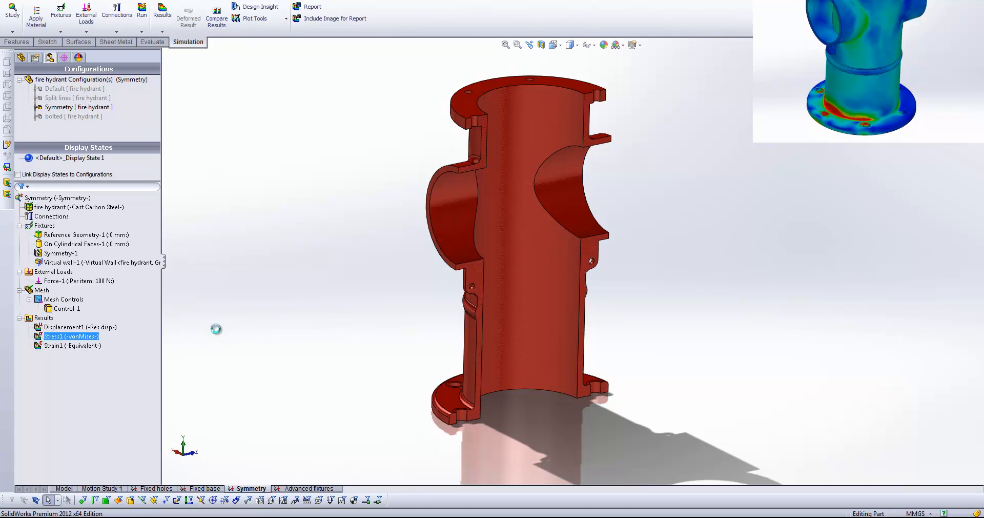
{"action": "left_click", "coordinate": [187, 17]}
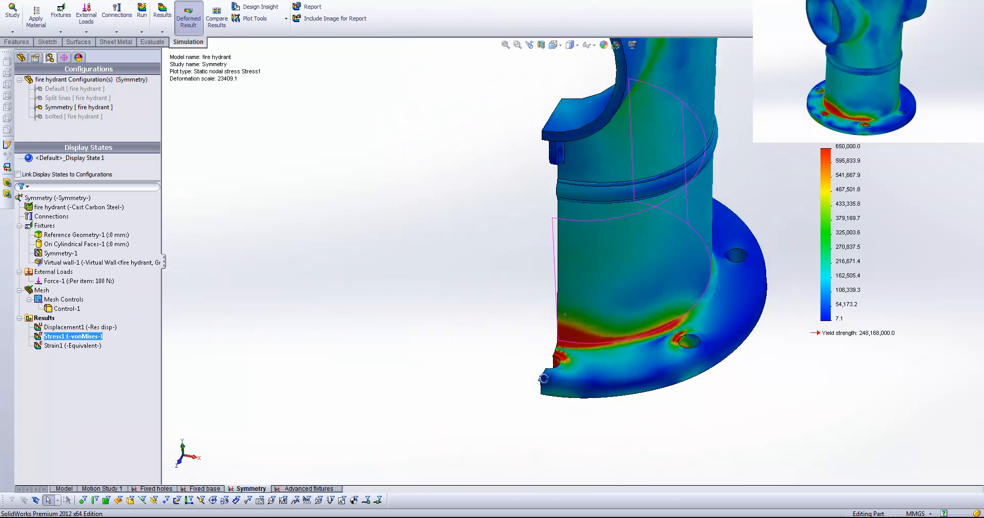